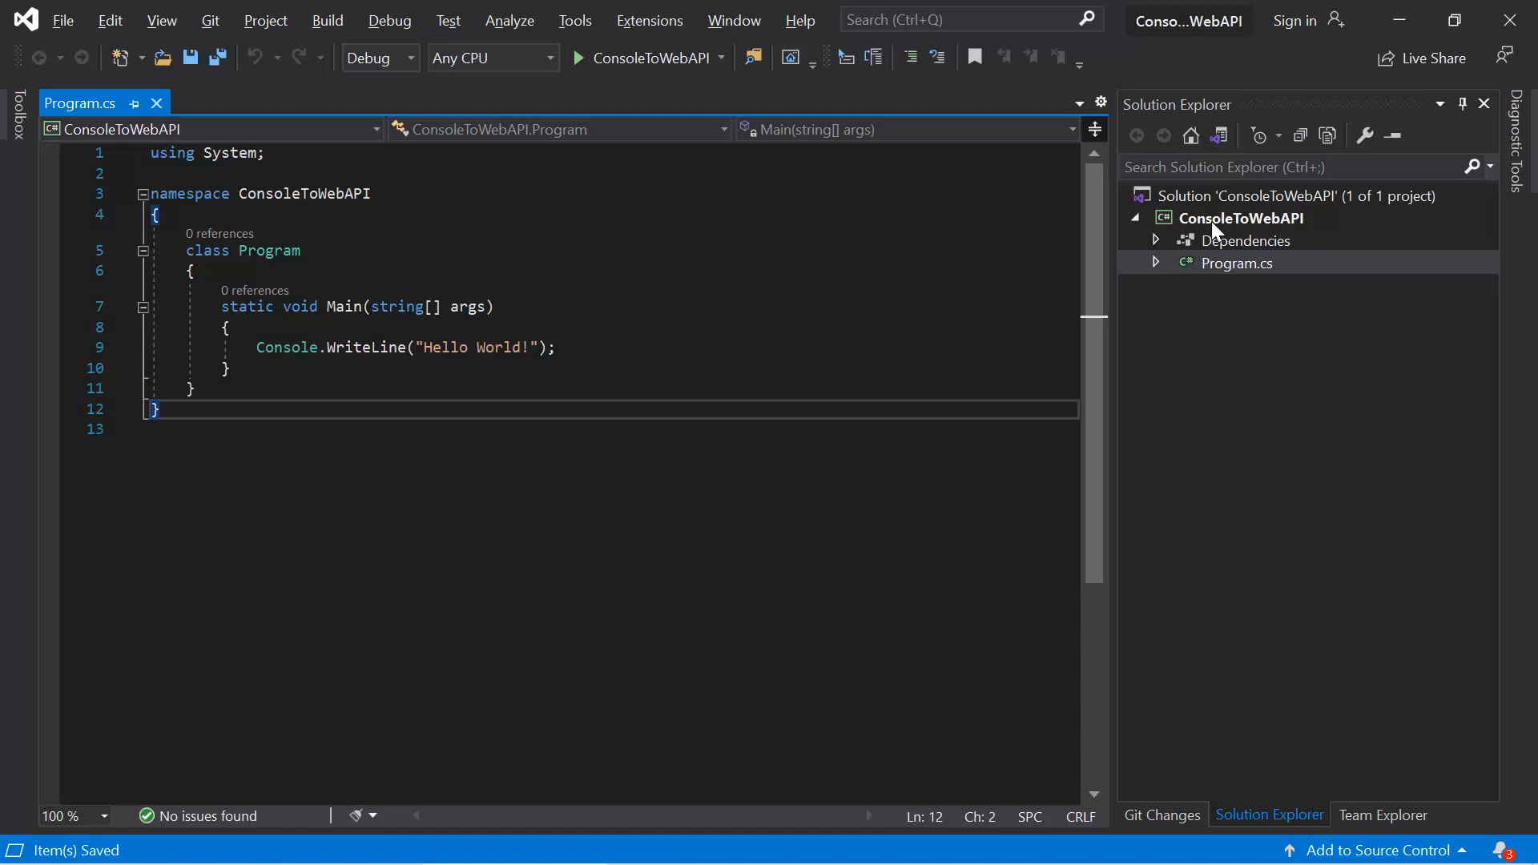
Step: Open ConsoleToWebAPI.csproj from the ConsoleToWebAPI project node in Solution Explorer
{"action": "left_click", "coordinate": [1246, 218]}
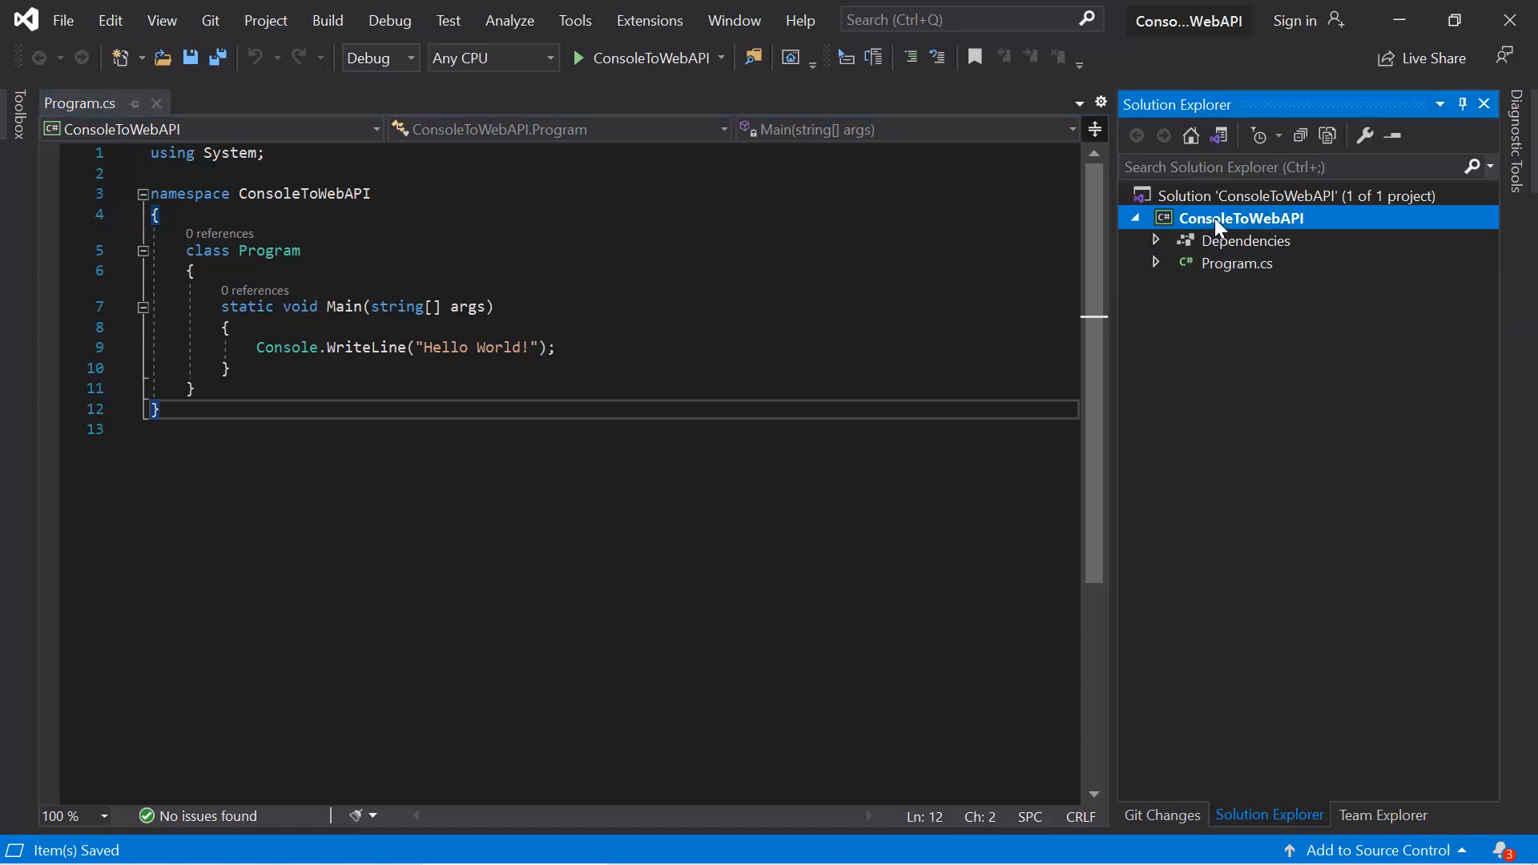
{"action": "double_click", "coordinate": [1247, 218]}
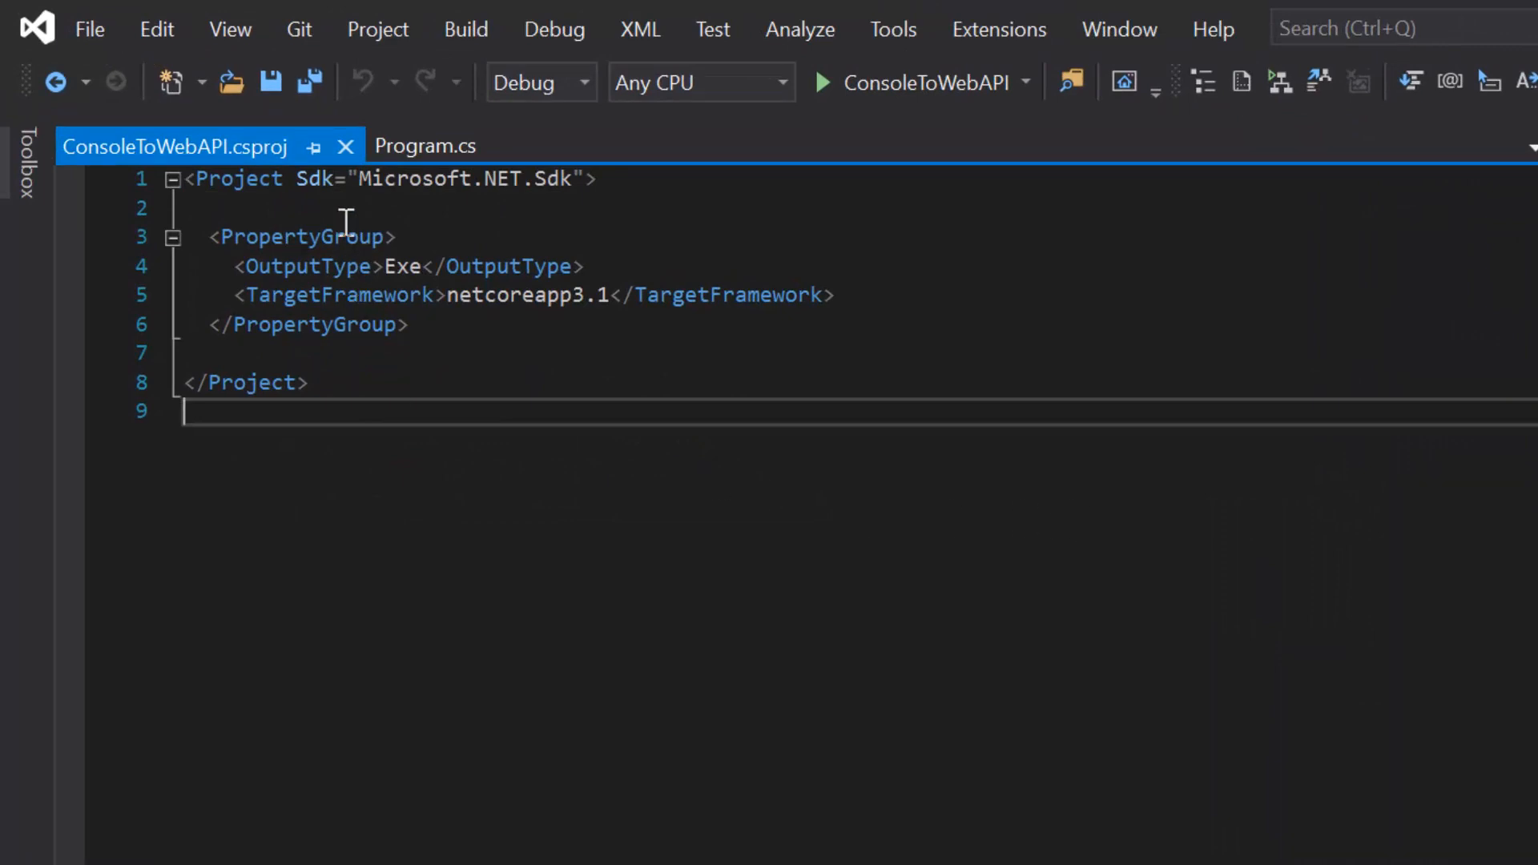
{"action": "mouse_move", "coordinate": [451, 201]}
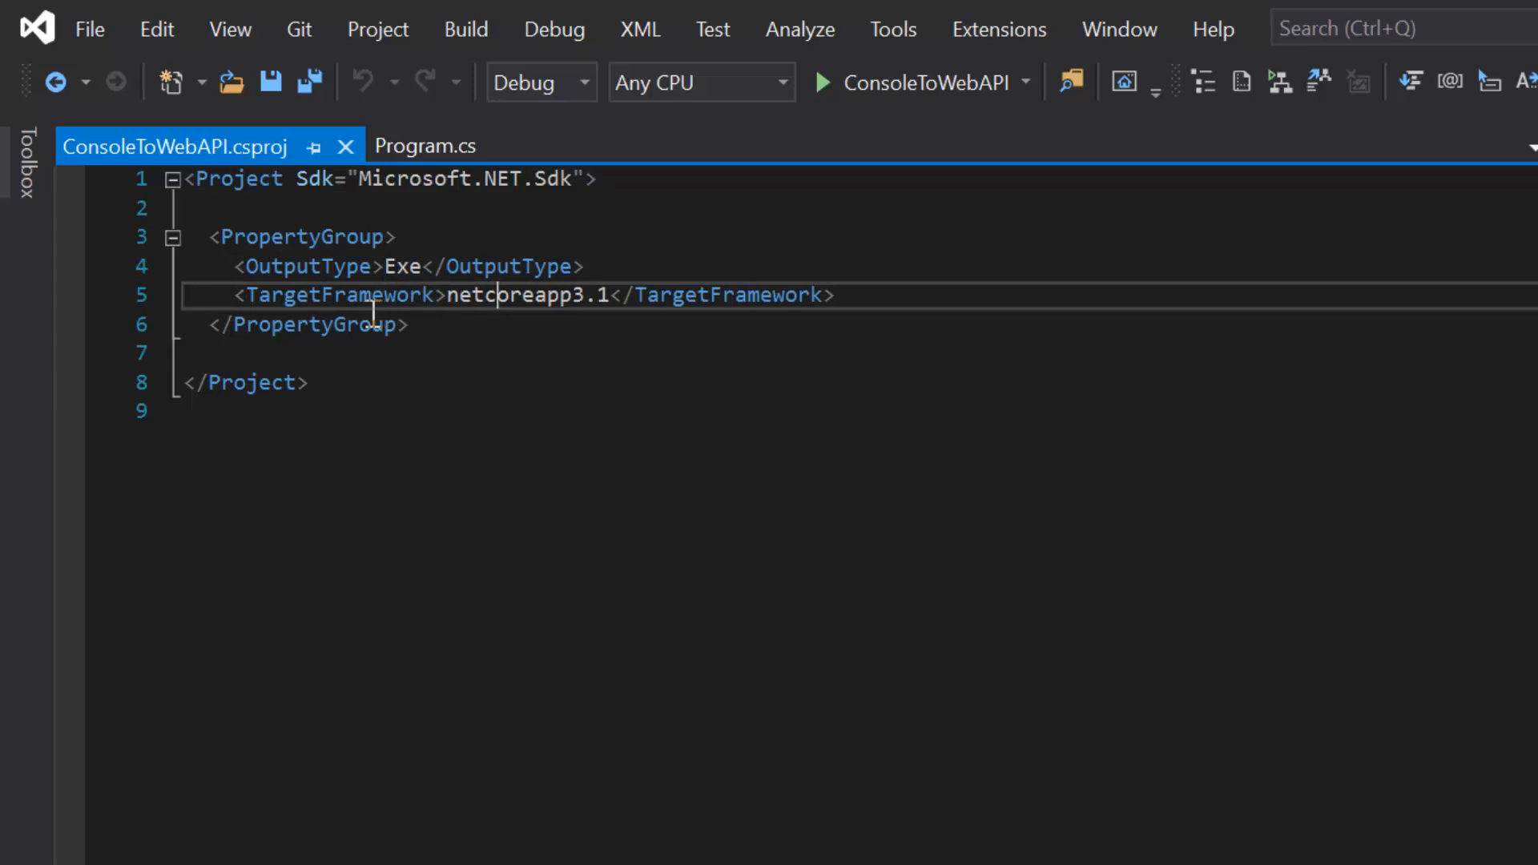
{"action": "mouse_move", "coordinate": [489, 319]}
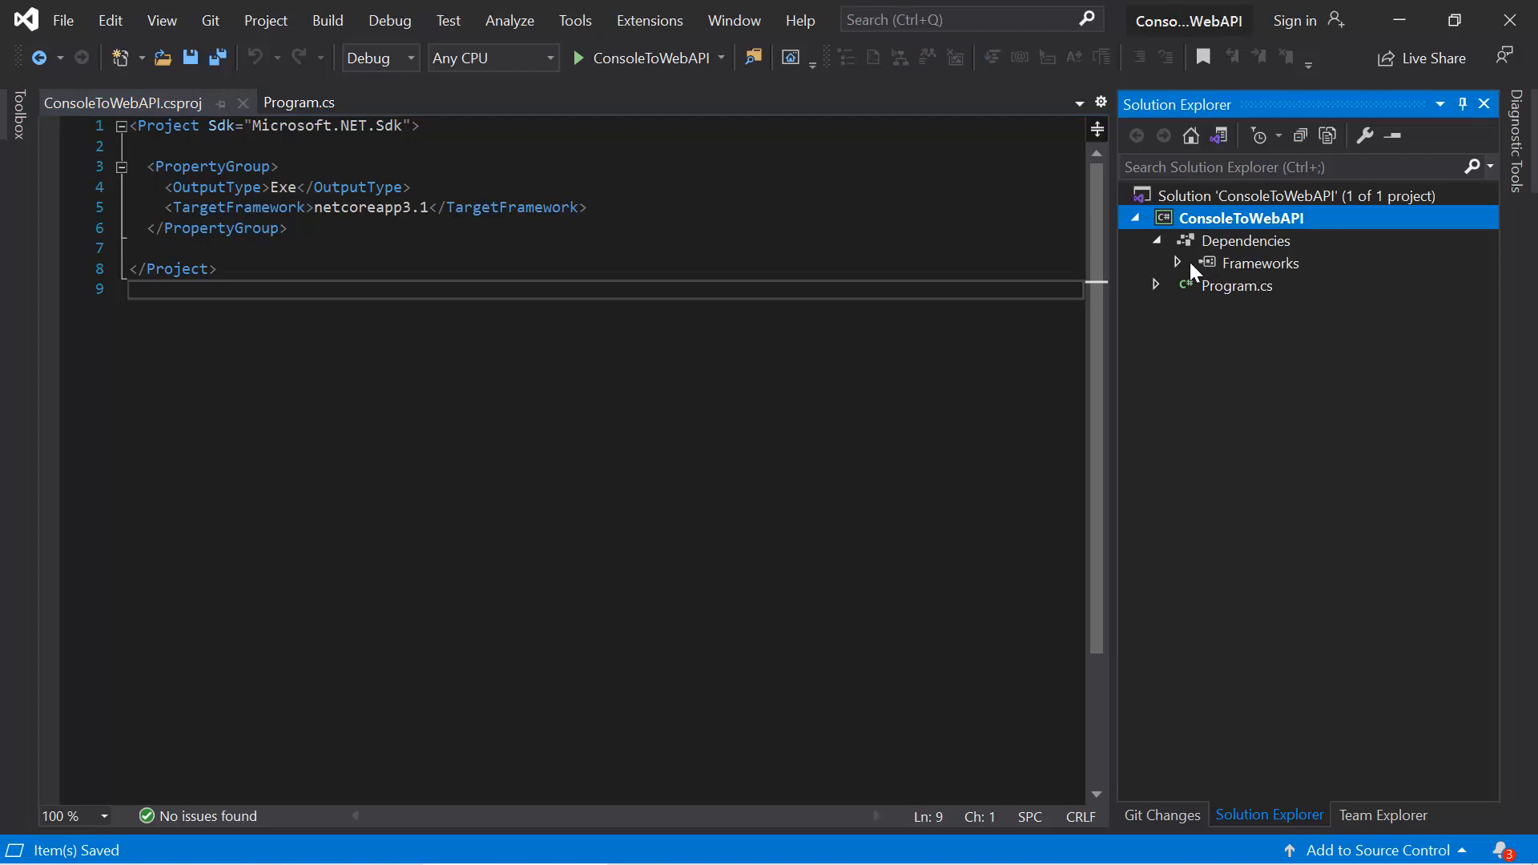
Step: Expand Dependencies > Frameworks to show Microsoft.NETCore.App
{"action": "left_click", "coordinate": [1178, 262]}
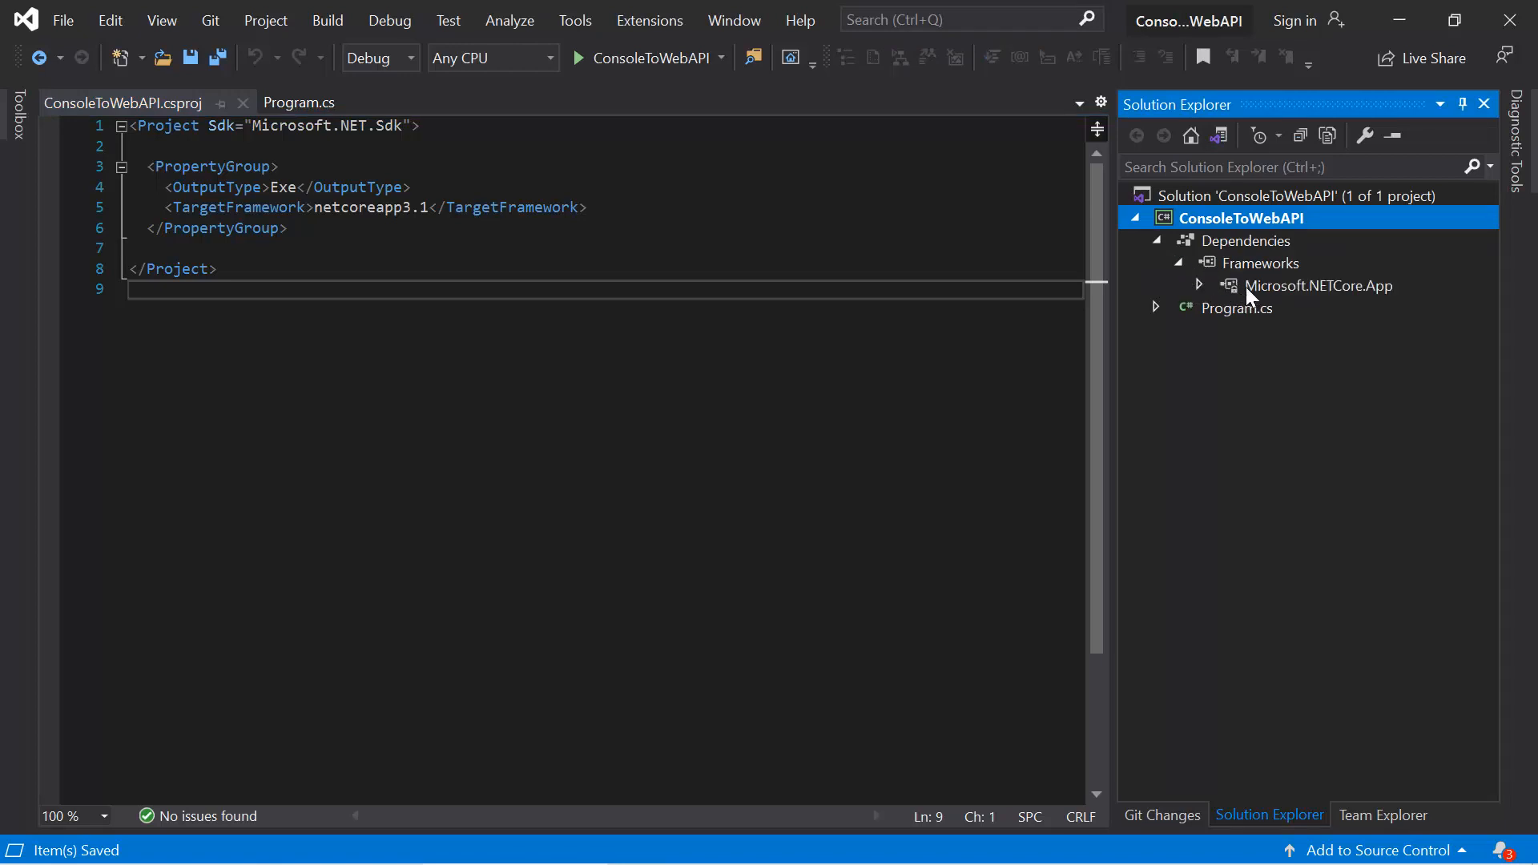
{"action": "mouse_move", "coordinate": [1264, 297]}
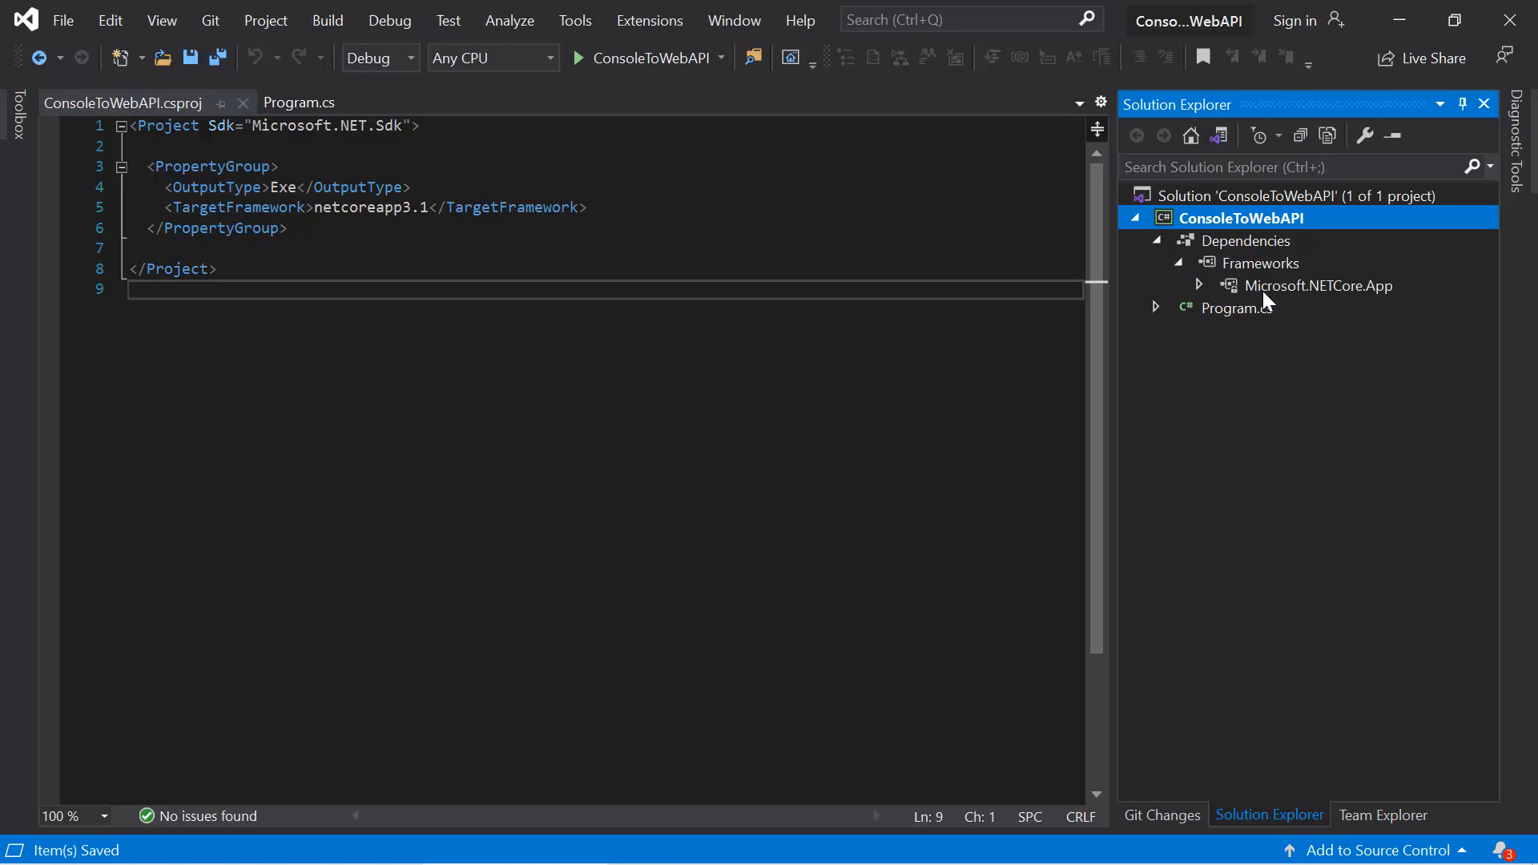
{"action": "mouse_move", "coordinate": [1359, 310]}
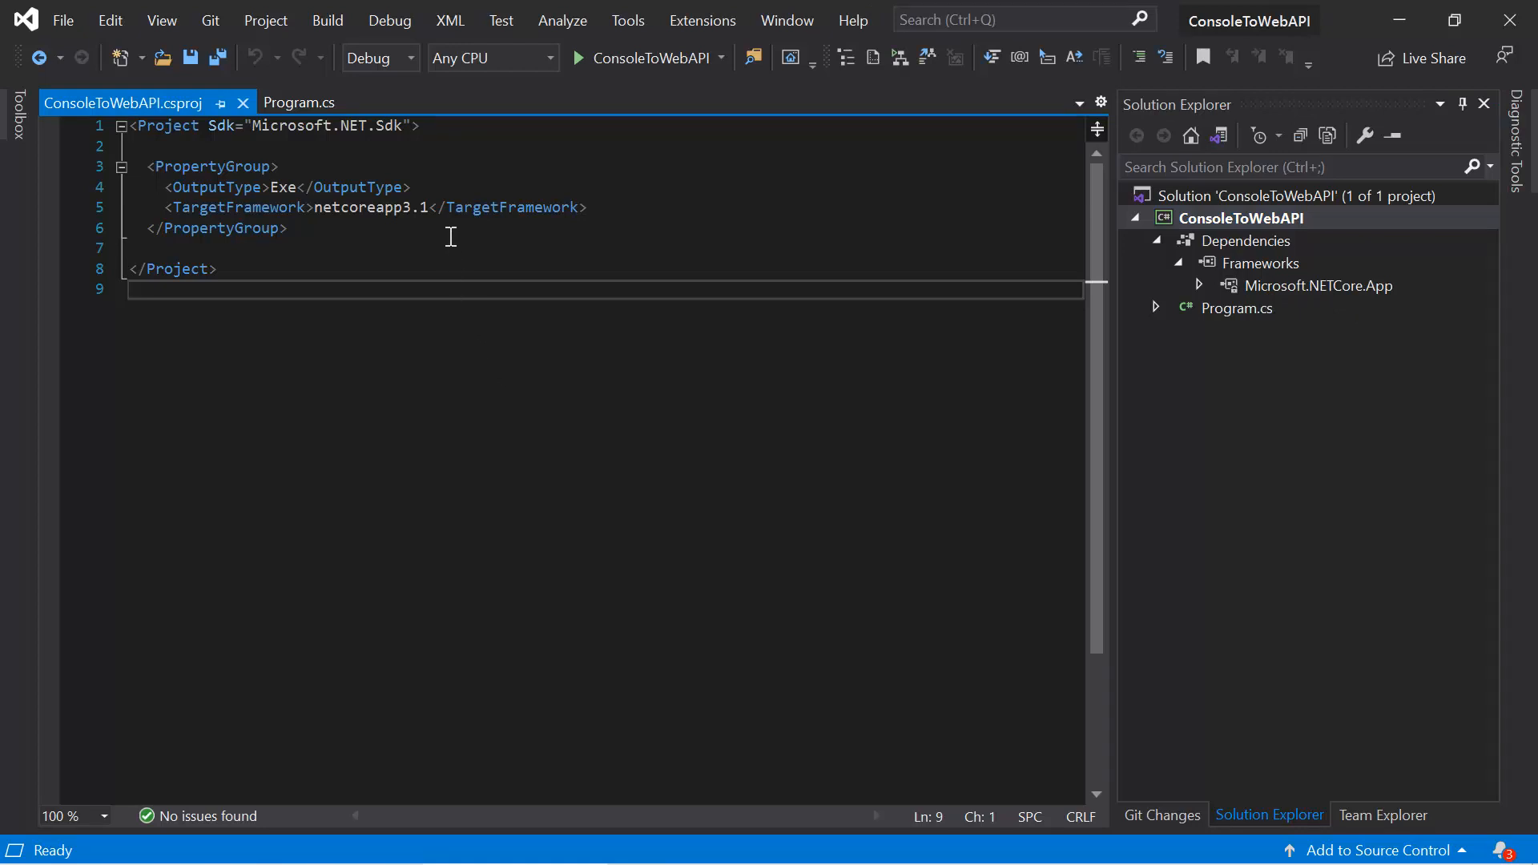
{"action": "mouse_move", "coordinate": [417, 144]}
{"action": "type", "text": ".Web"}
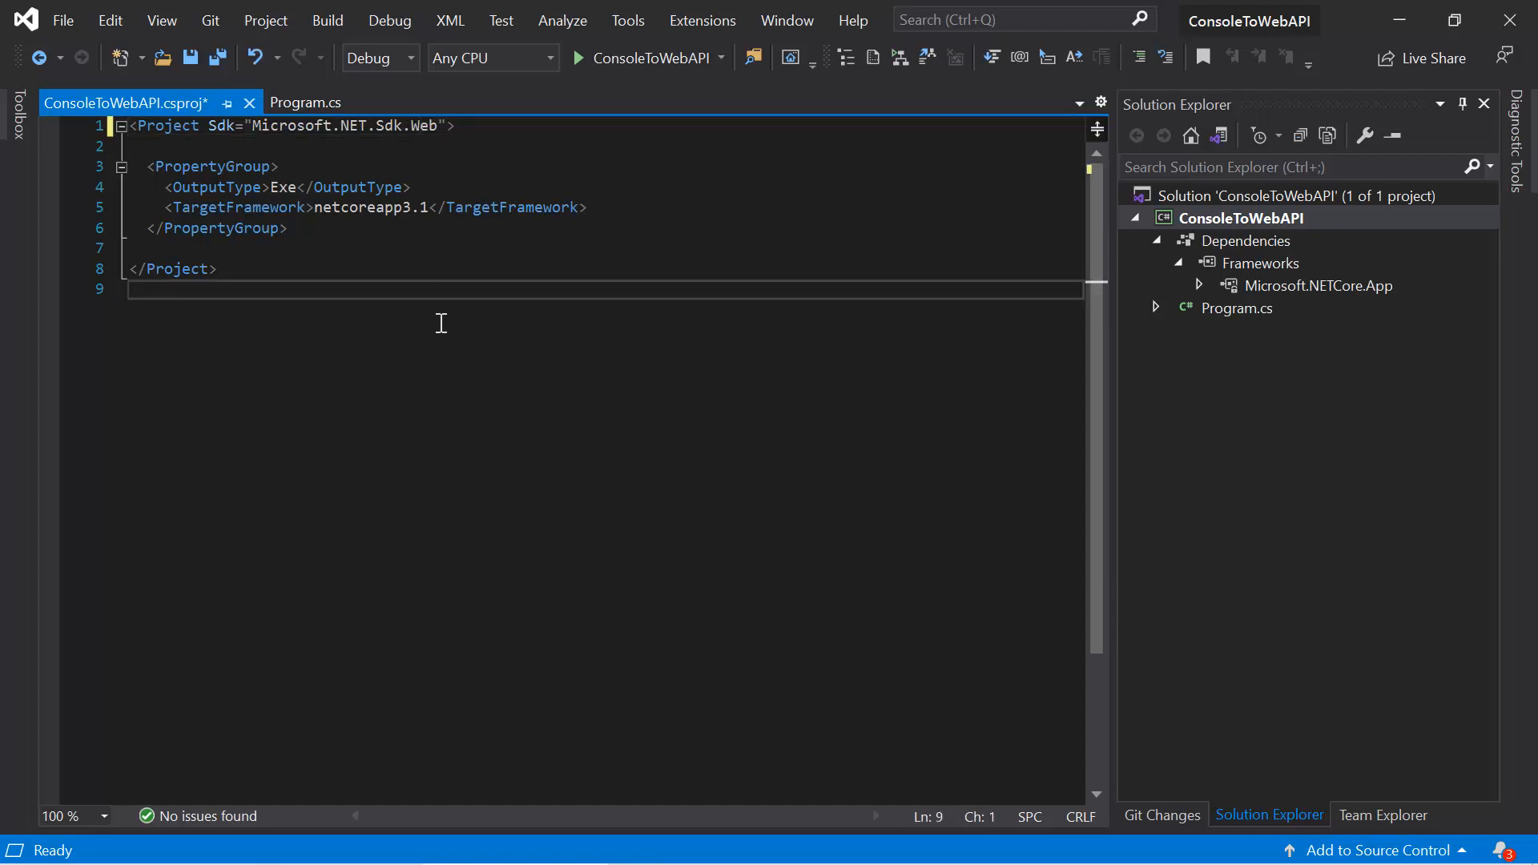
{"action": "mouse_move", "coordinate": [414, 298]}
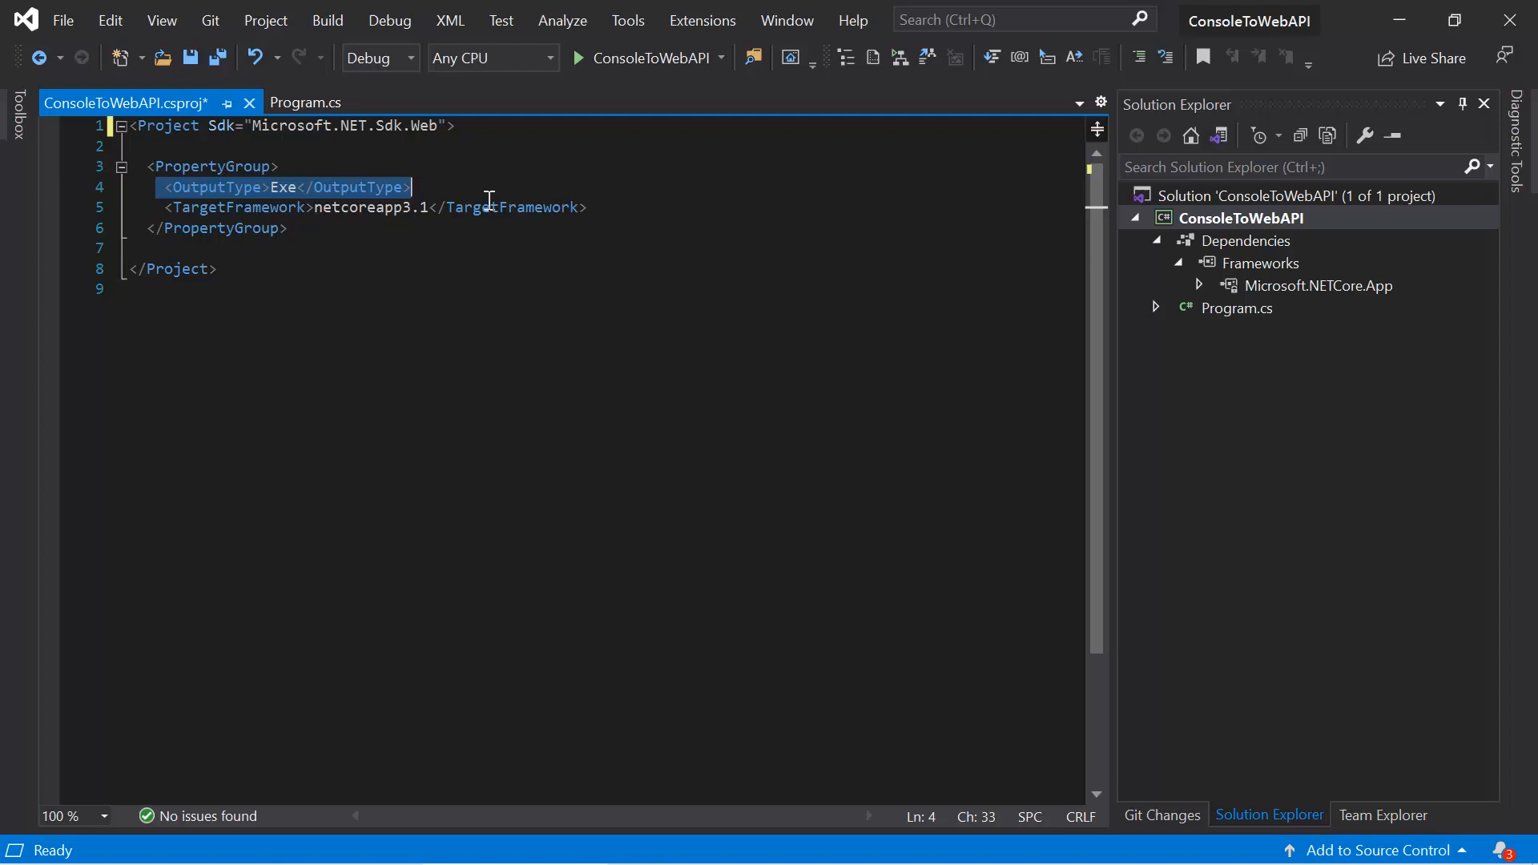
Step: Delete the <OutputType>Exe</OutputType> line from the project file
{"action": "key", "text": "Delete"}
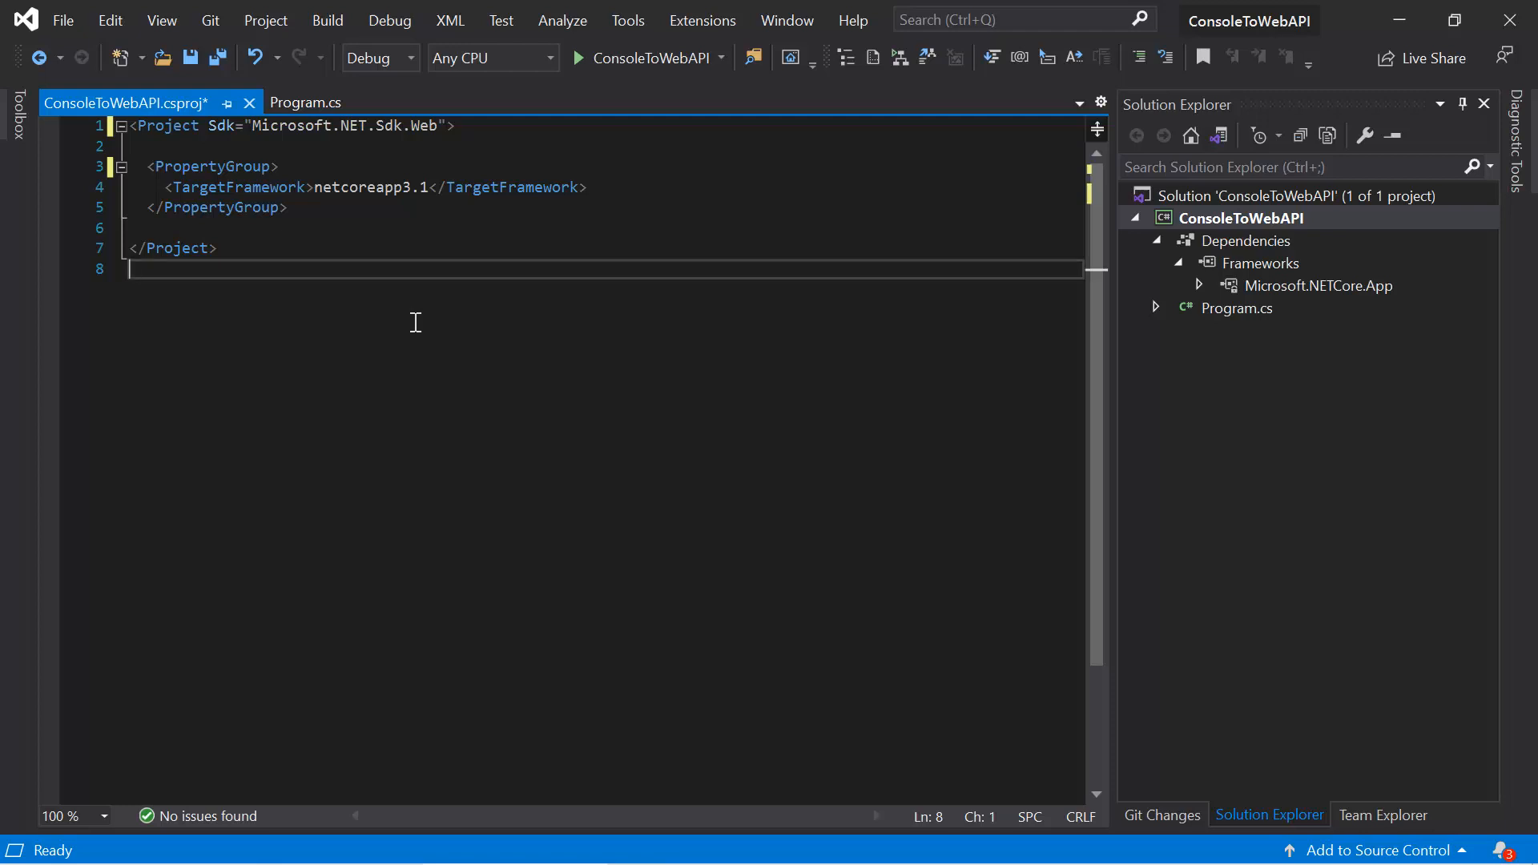
Step: Replace netcoreapp3.1 with net5.0 in the TargetFramework element
{"action": "double_click", "coordinate": [361, 187]}
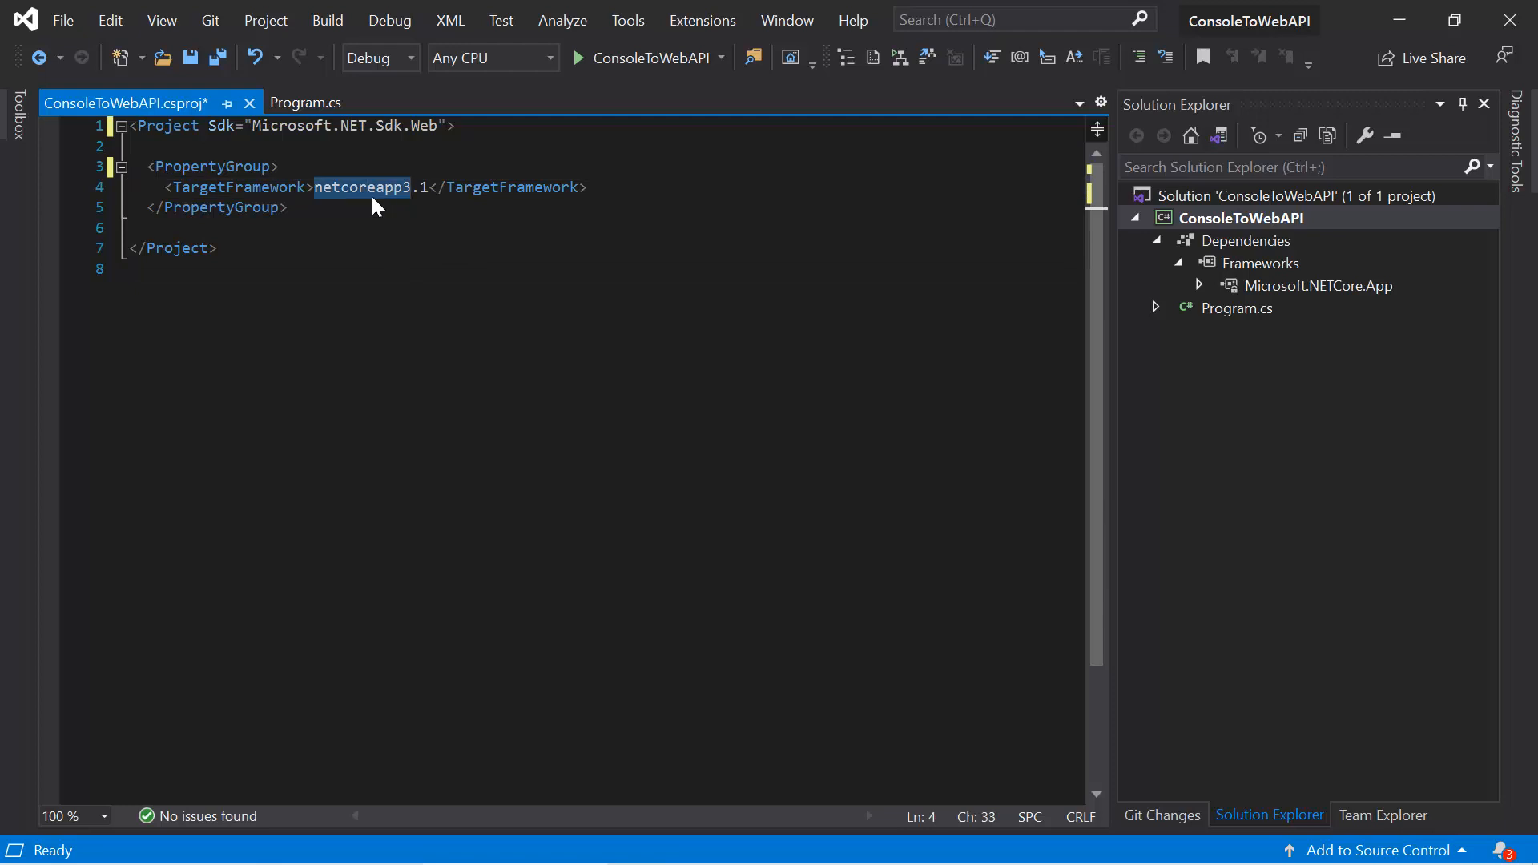
{"action": "key", "text": "Delete"}
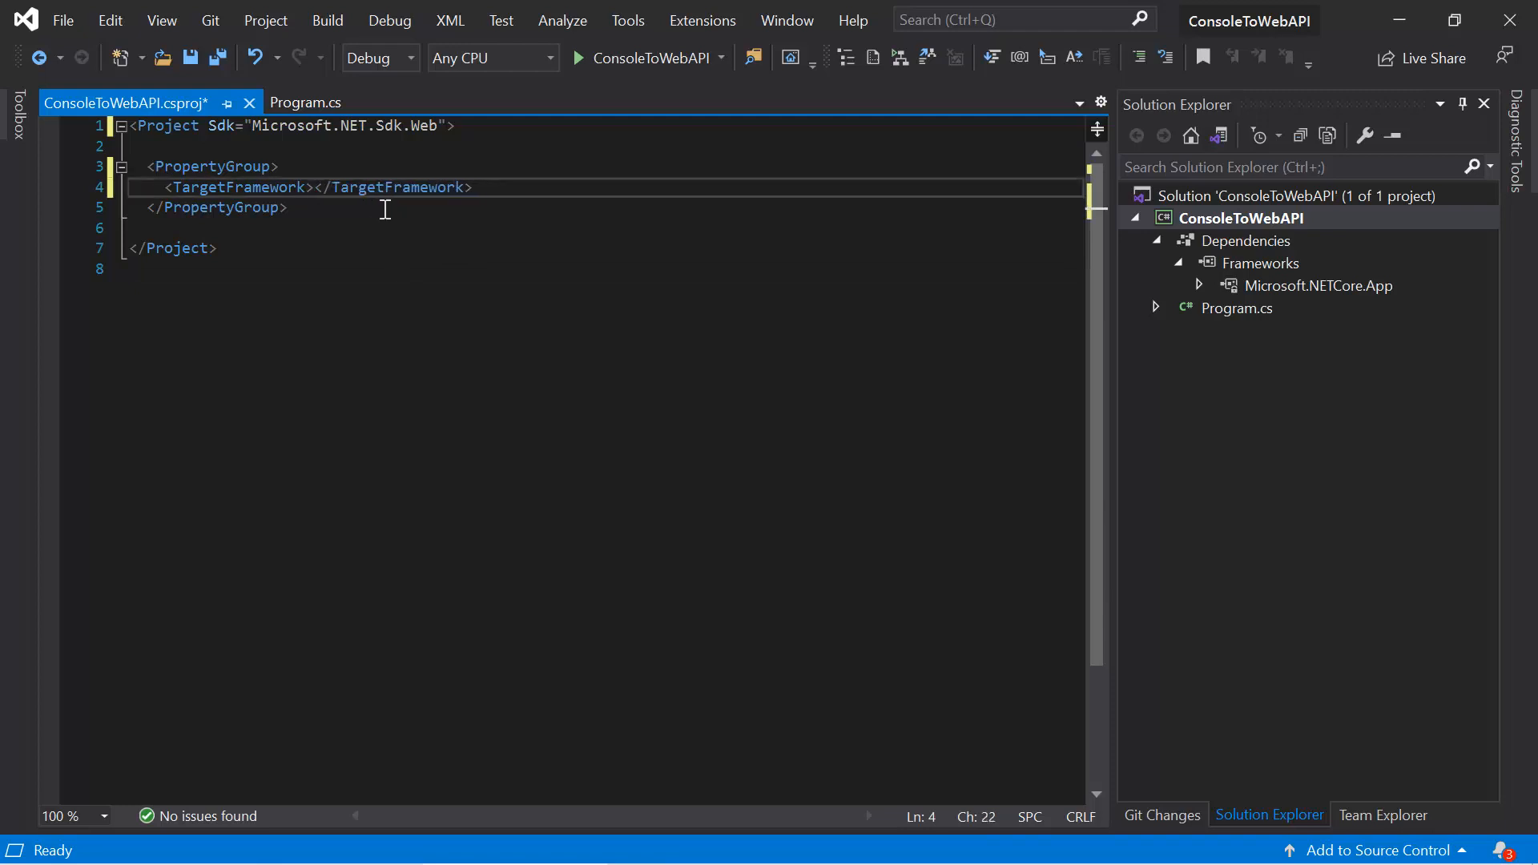
{"action": "type", "text": "nr"}
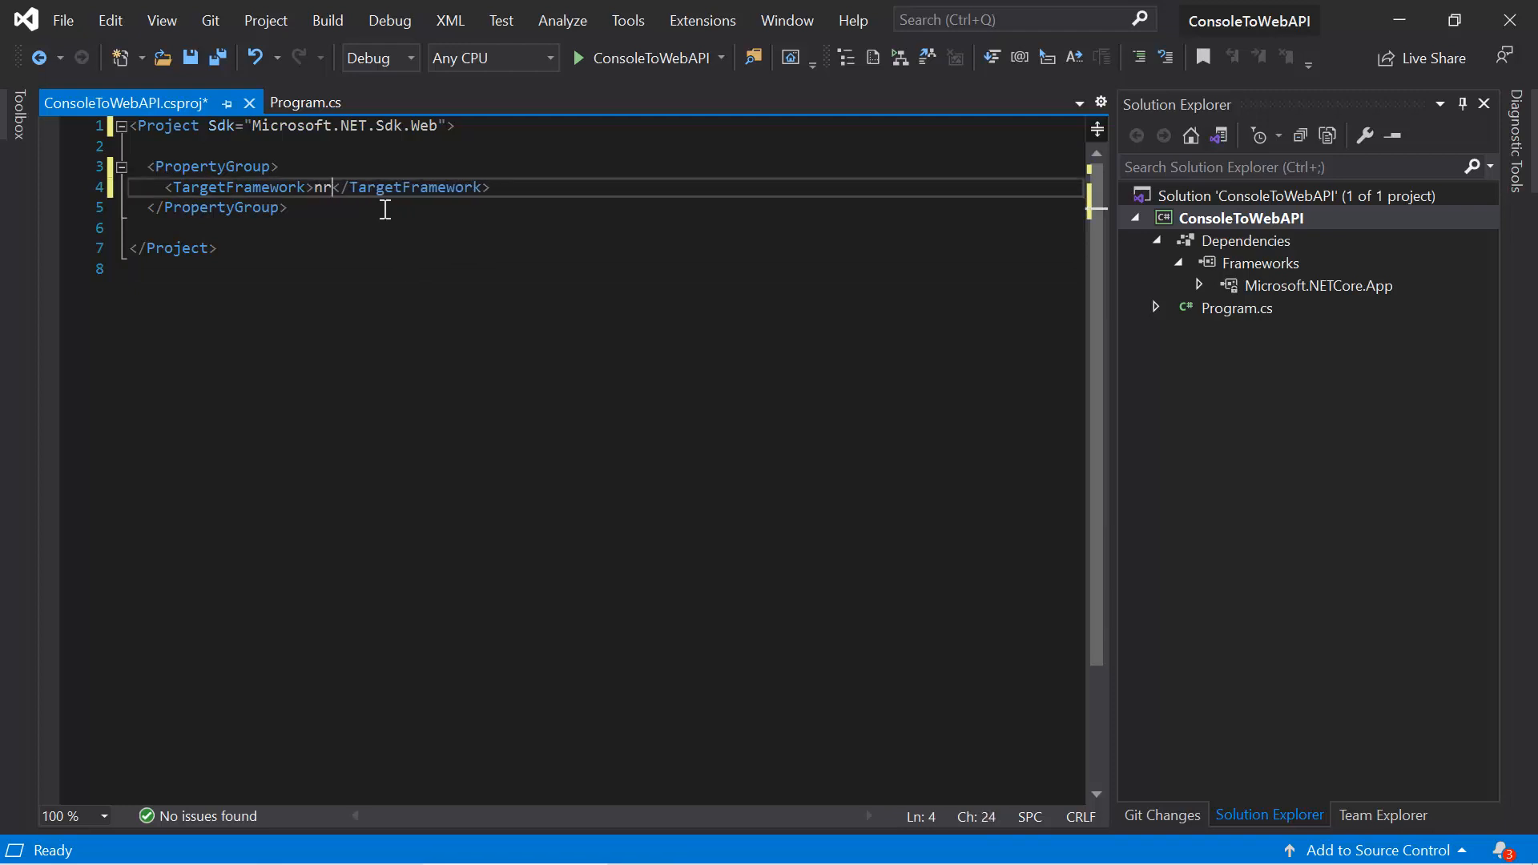
{"action": "type", "text": "et5.0"}
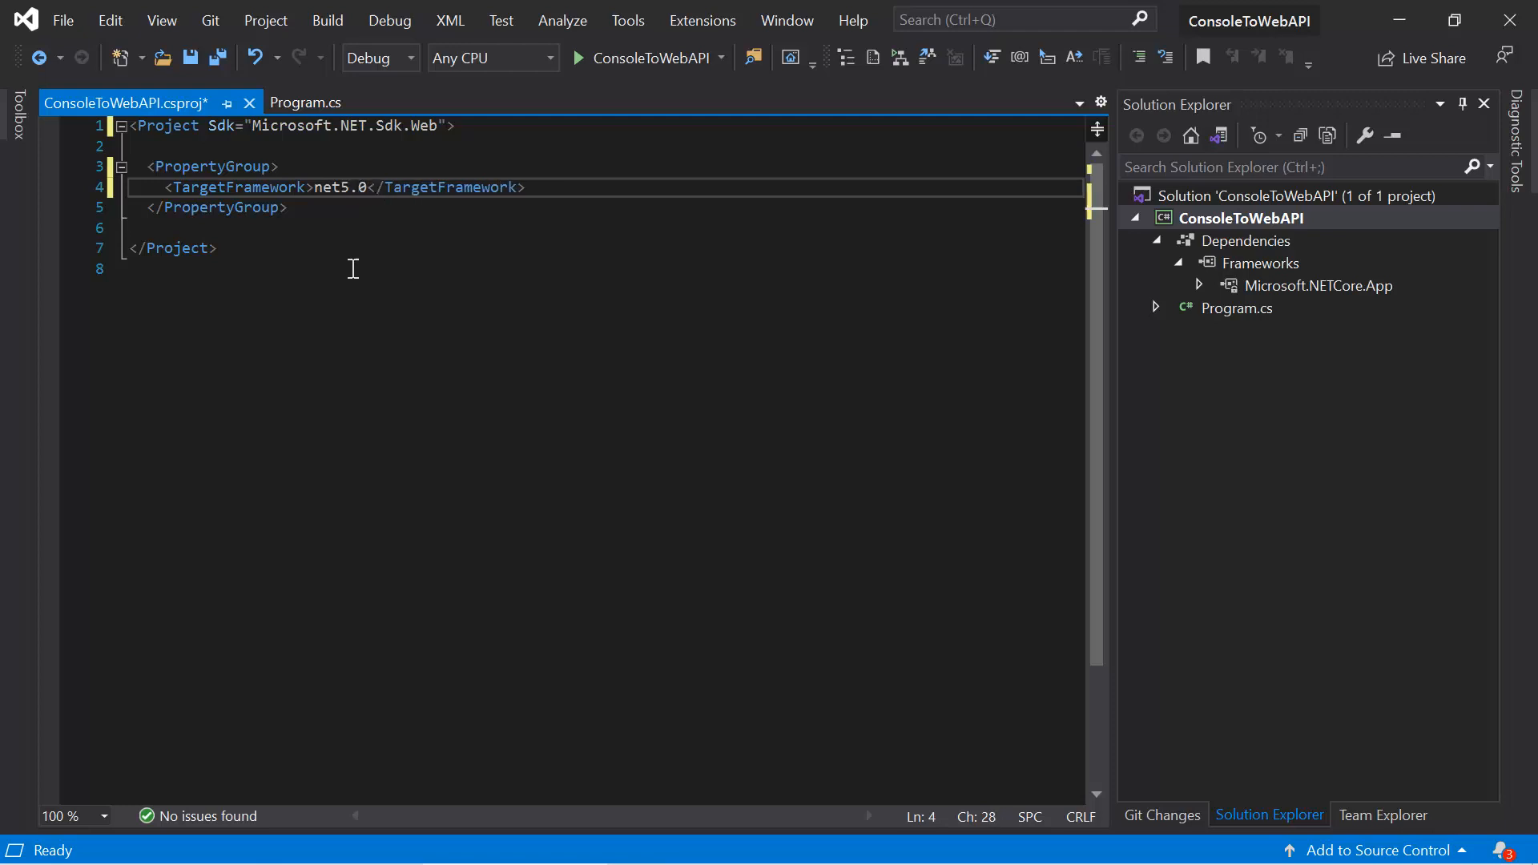
{"action": "mouse_move", "coordinate": [344, 262]}
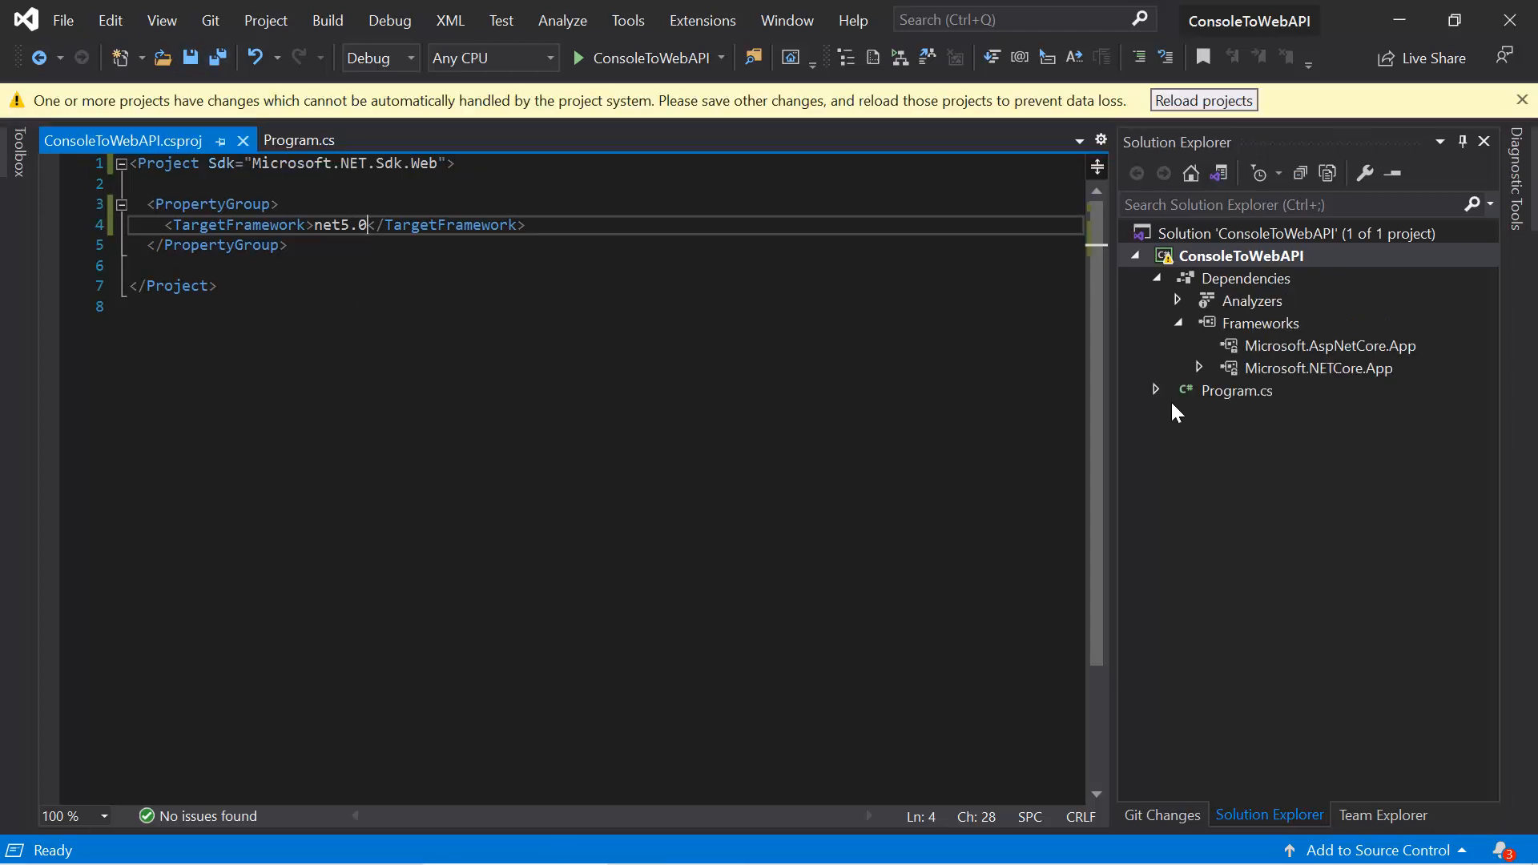
{"action": "mouse_move", "coordinate": [1166, 424]}
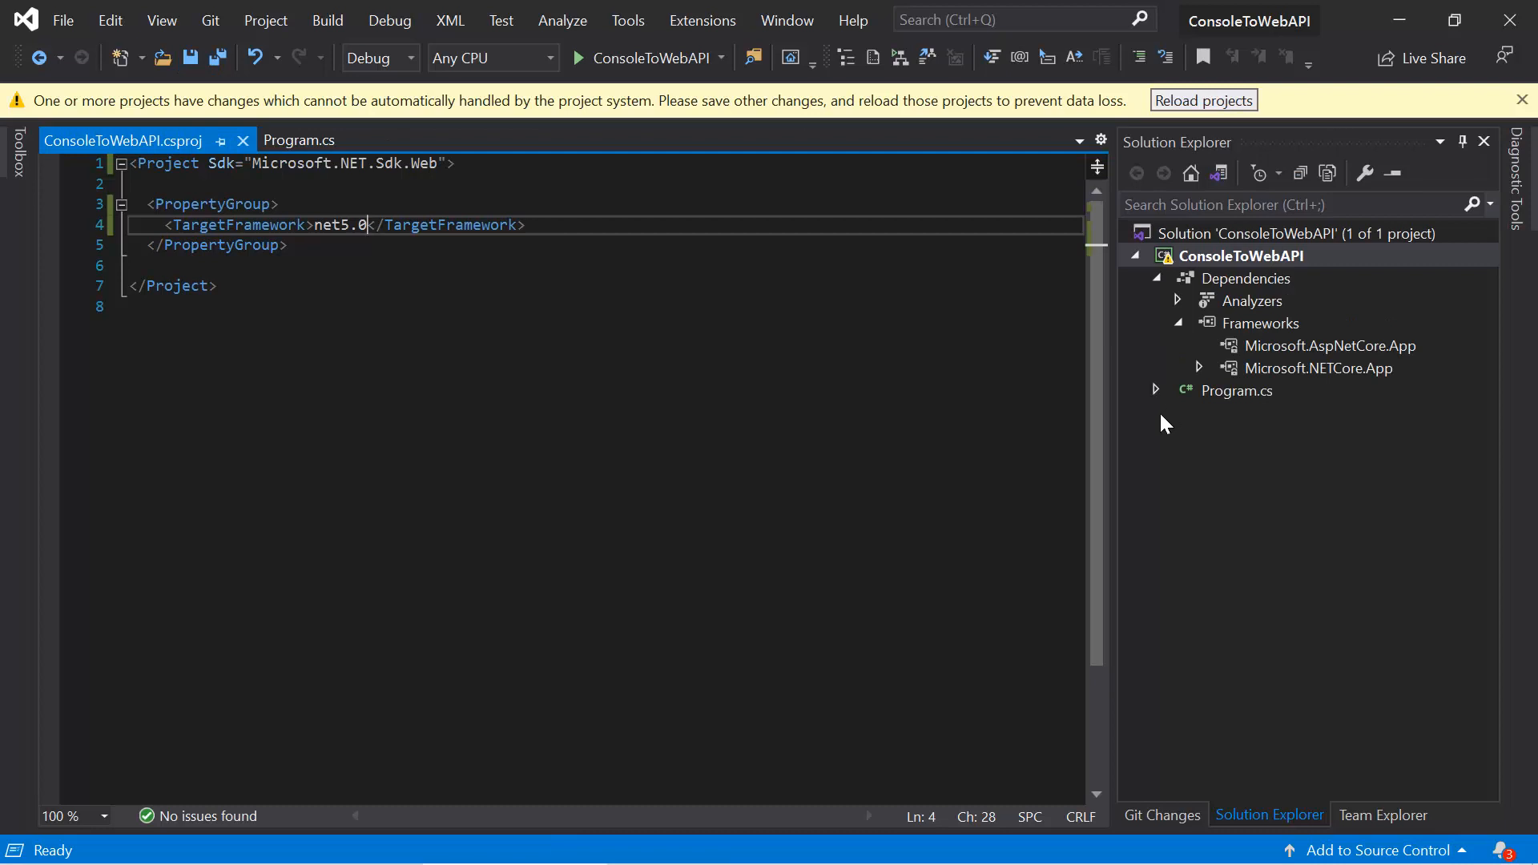
{"action": "mouse_move", "coordinate": [1254, 345]}
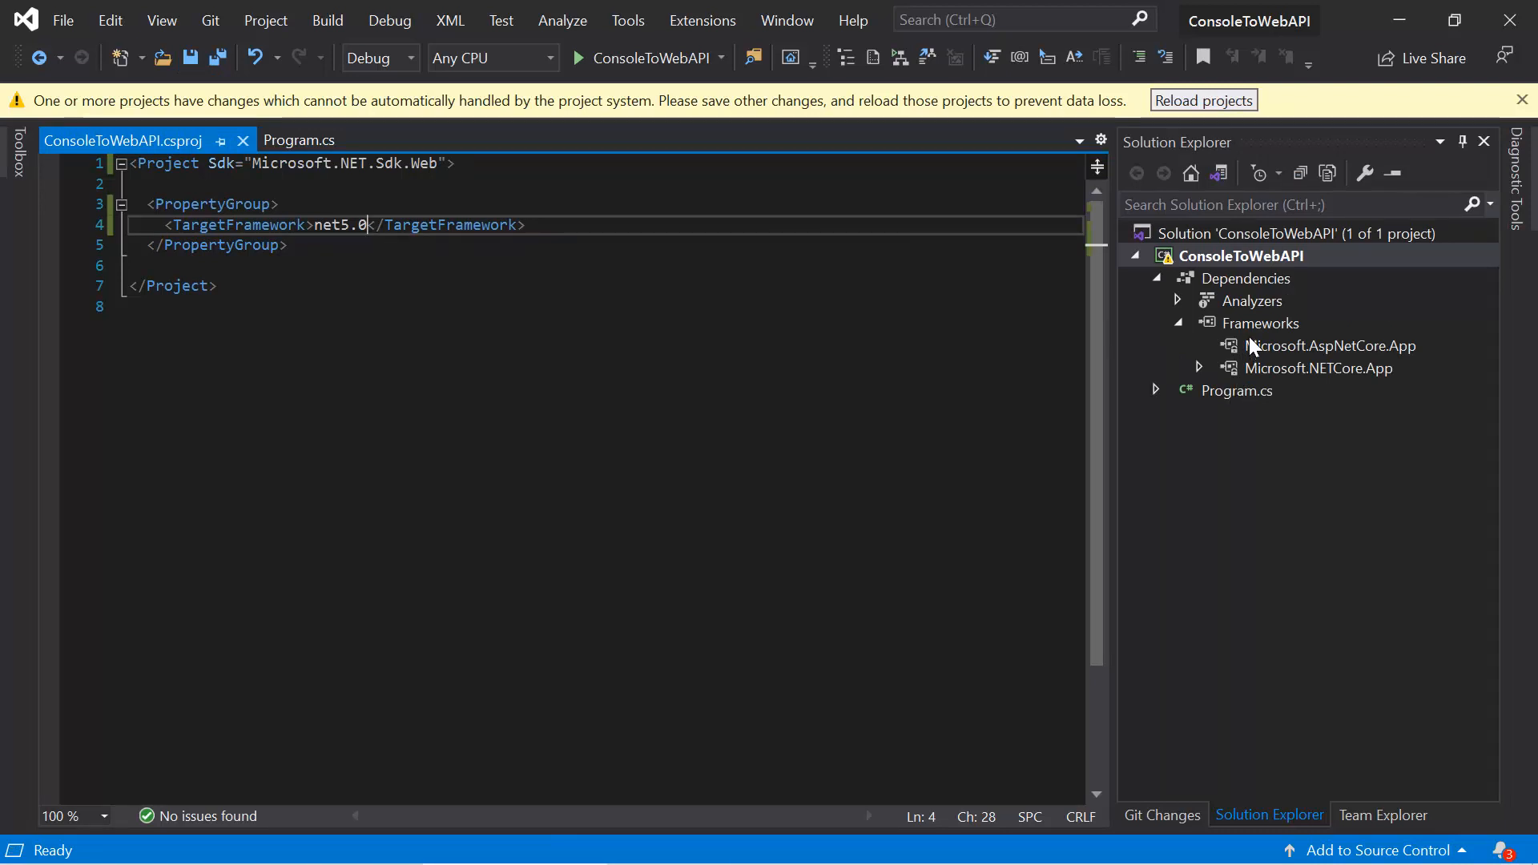
{"action": "mouse_move", "coordinate": [1305, 371]}
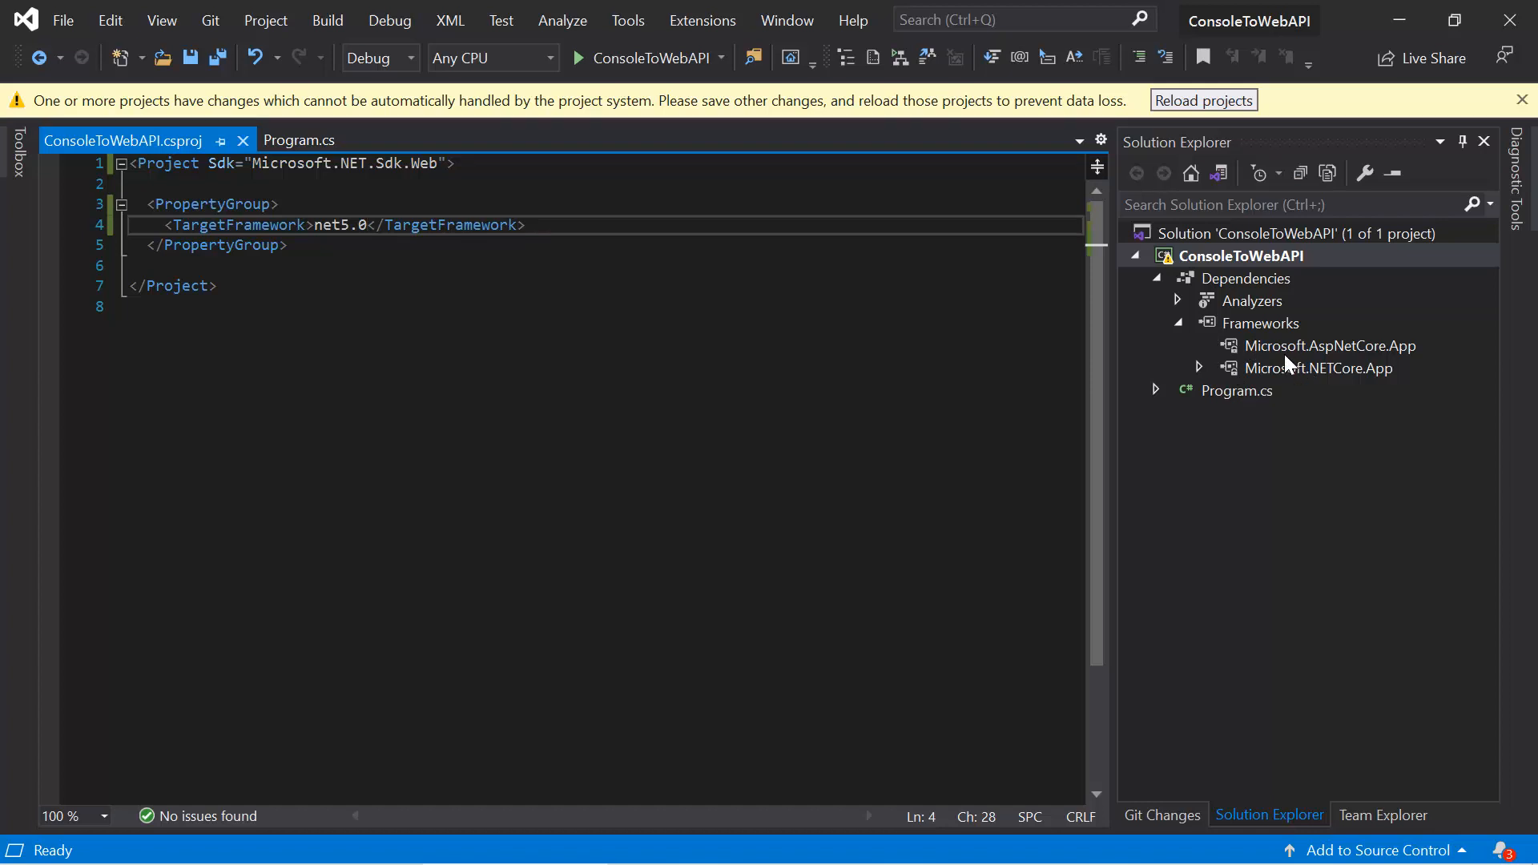
{"action": "mouse_move", "coordinate": [1379, 365]}
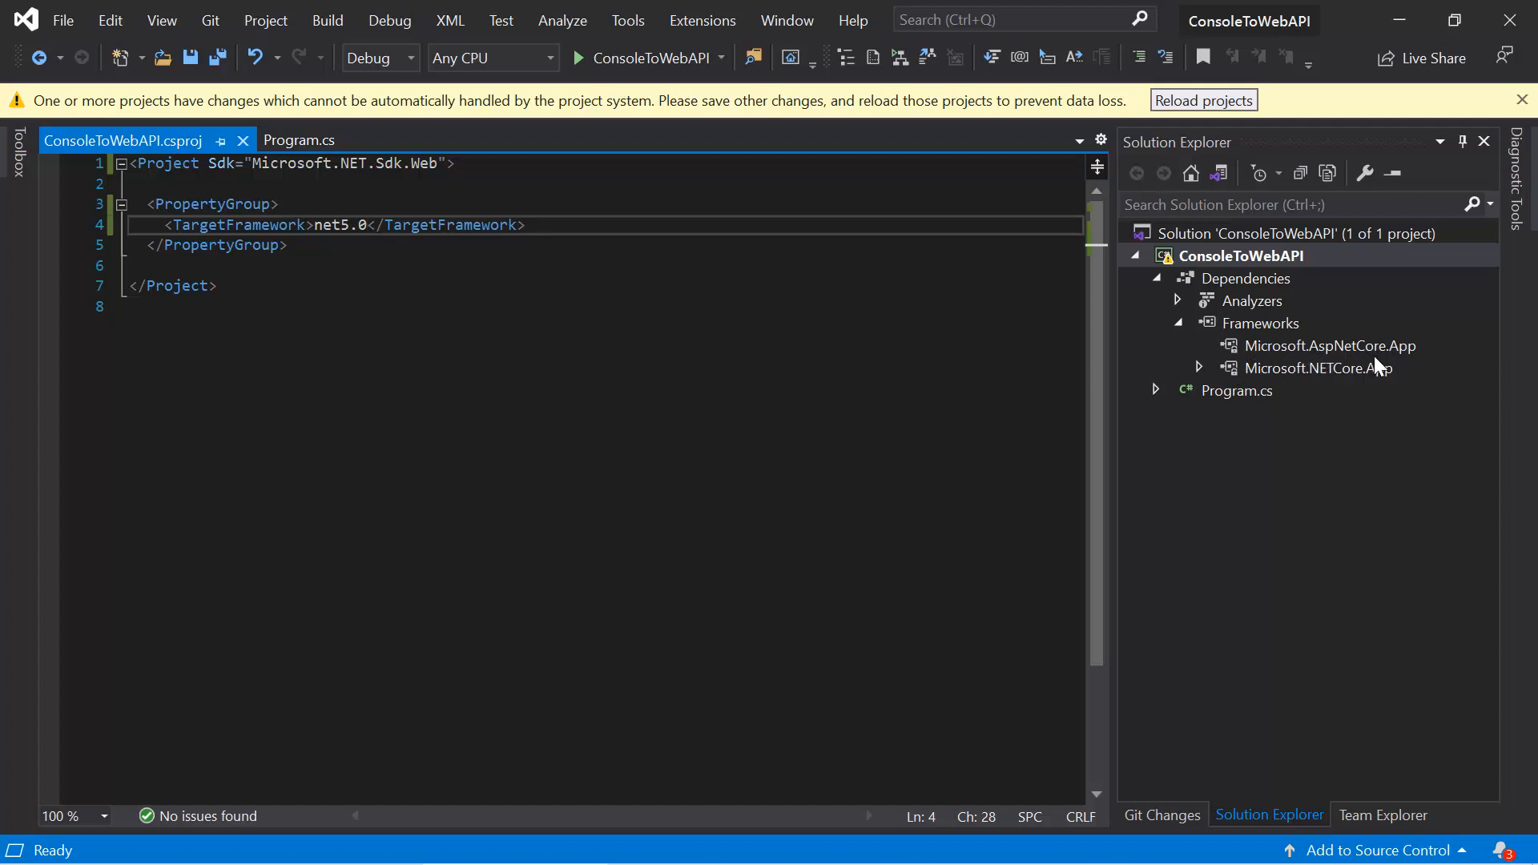
{"action": "mouse_move", "coordinate": [1347, 383]}
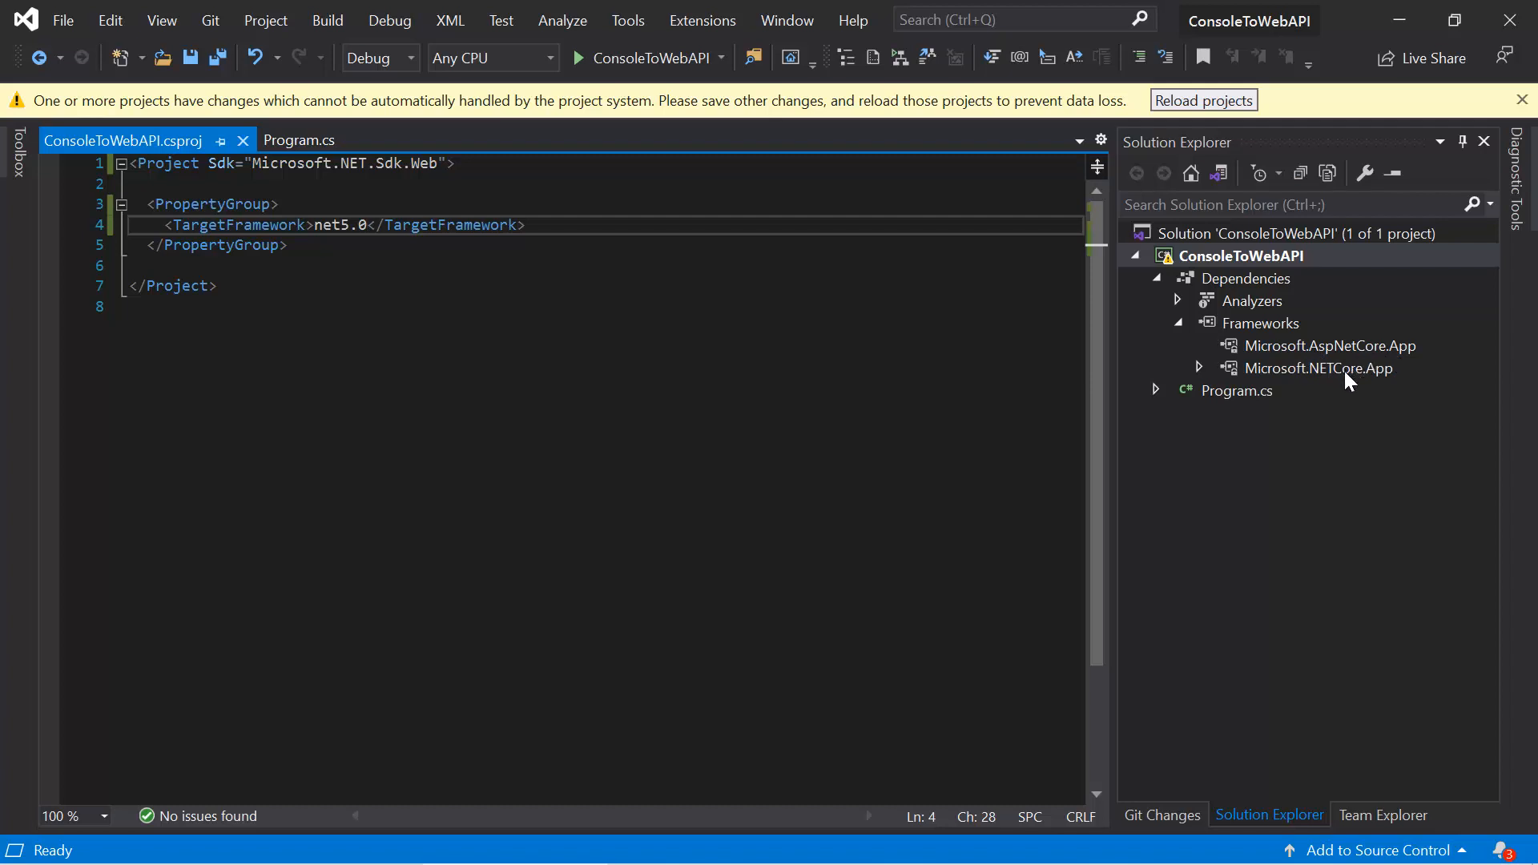
{"action": "mouse_move", "coordinate": [1345, 388]}
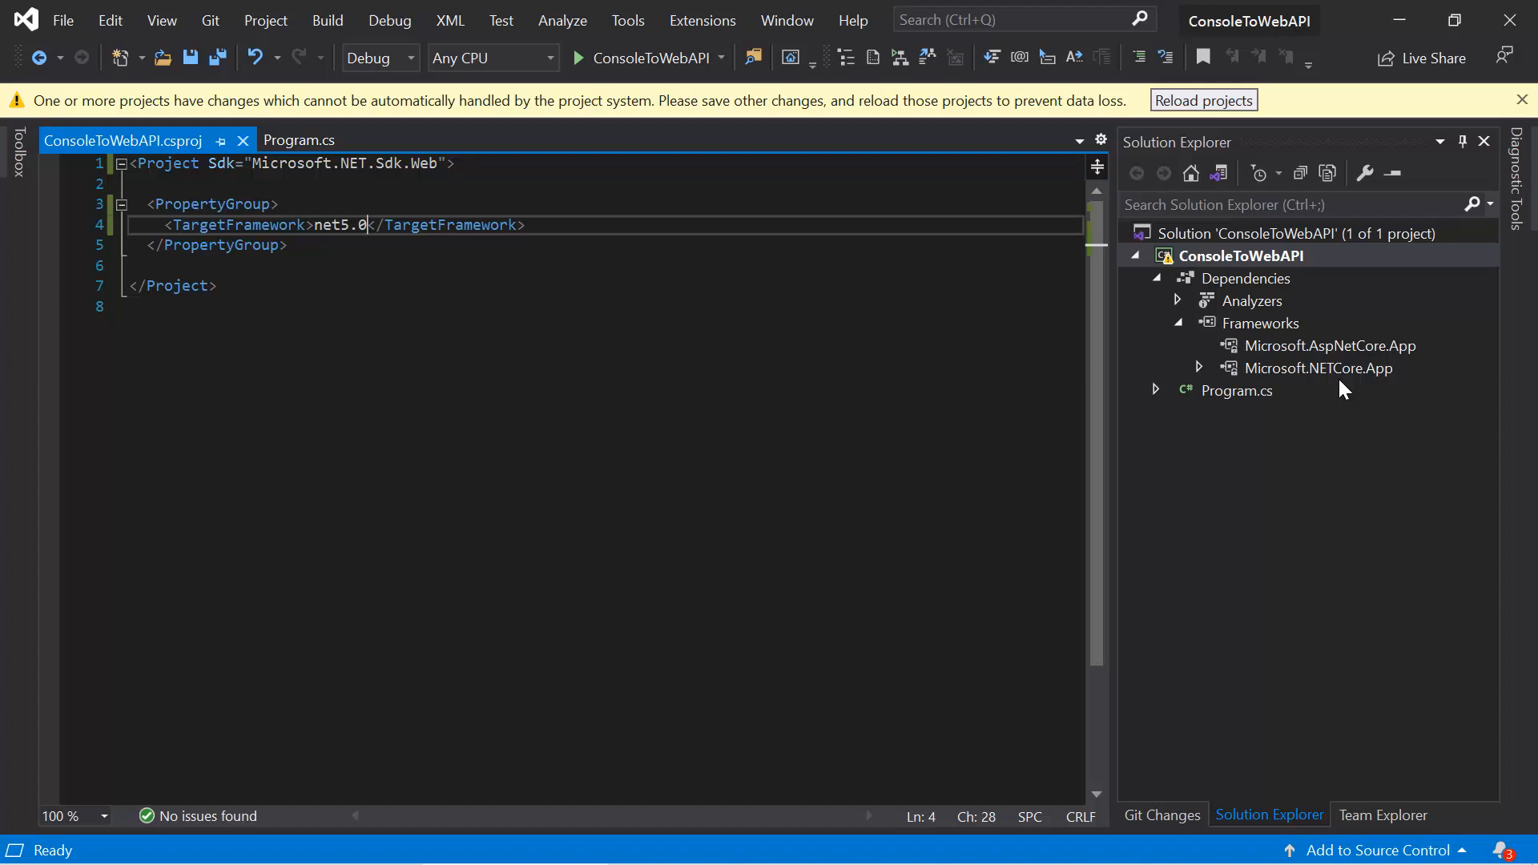
{"action": "mouse_move", "coordinate": [1327, 365]}
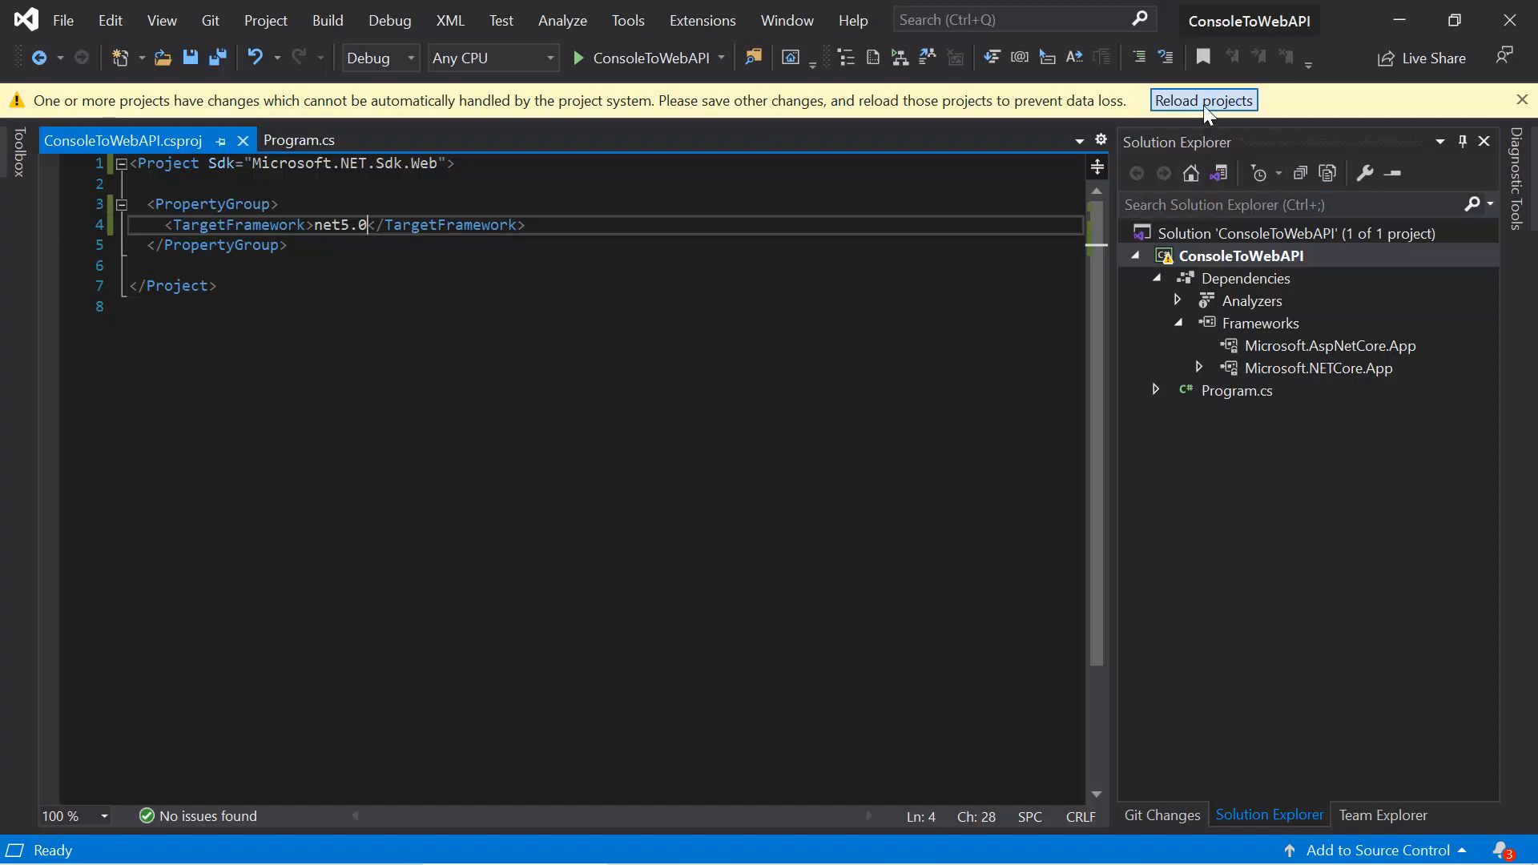
Step: Reload the project and browse the Microsoft.AspNetCore.App framework assemblies under Dependencies
{"action": "left_click", "coordinate": [1202, 100]}
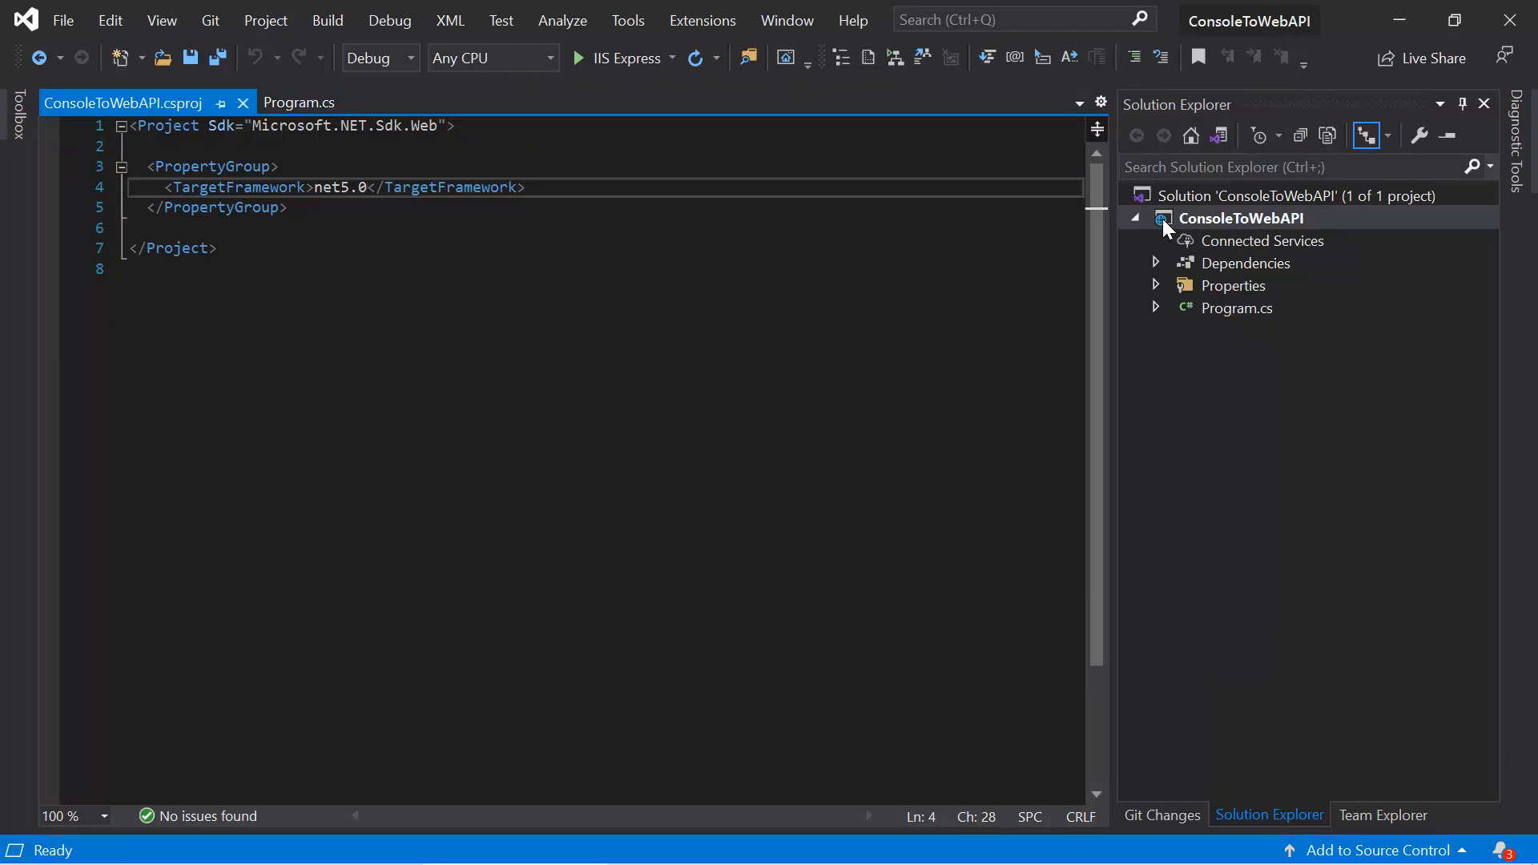
{"action": "mouse_move", "coordinate": [1175, 232]}
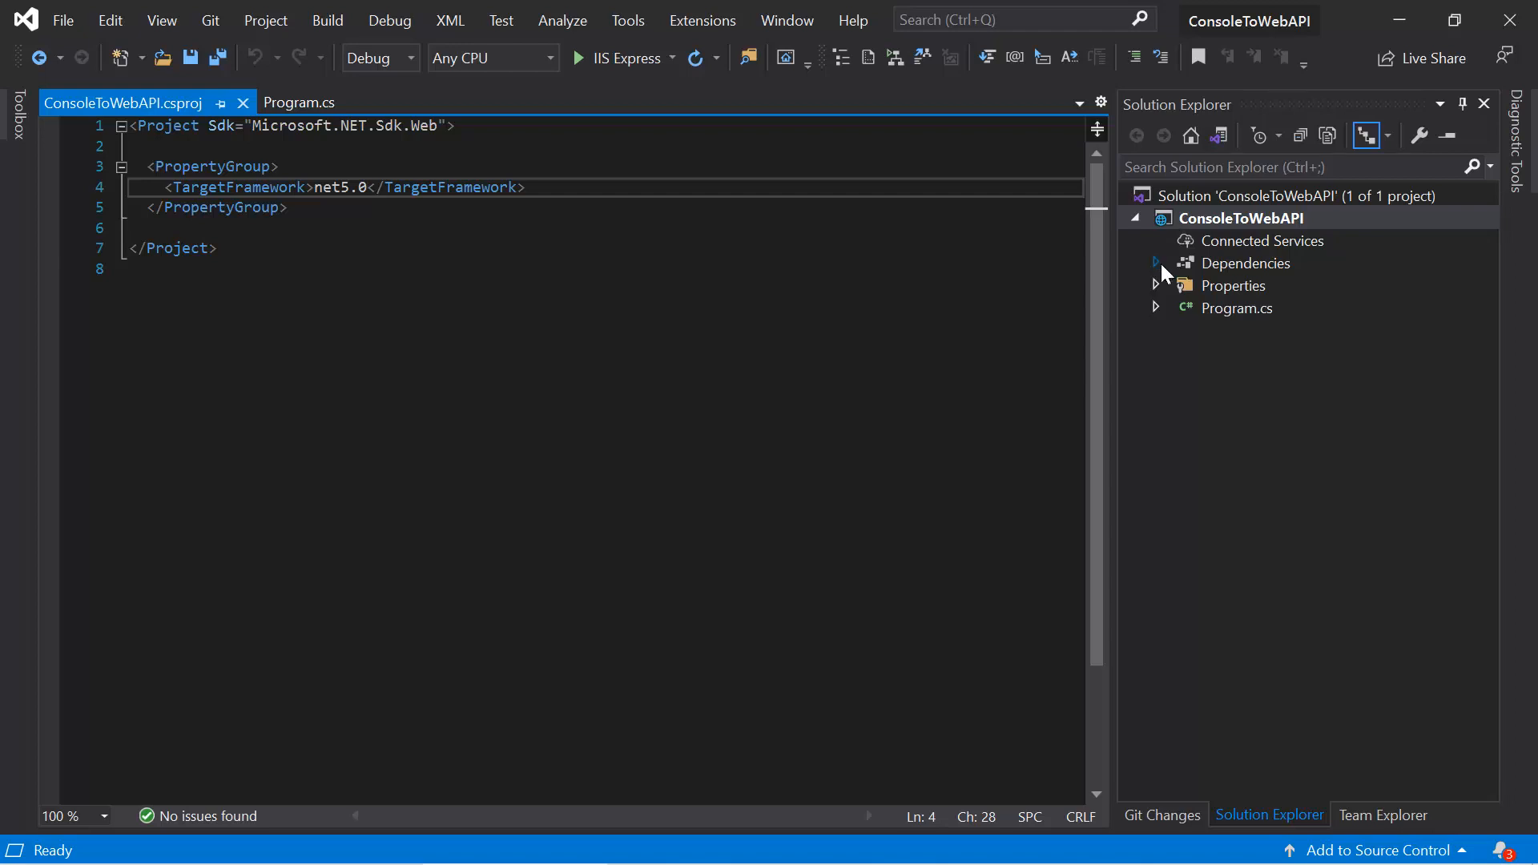
{"action": "left_click", "coordinate": [1158, 263]}
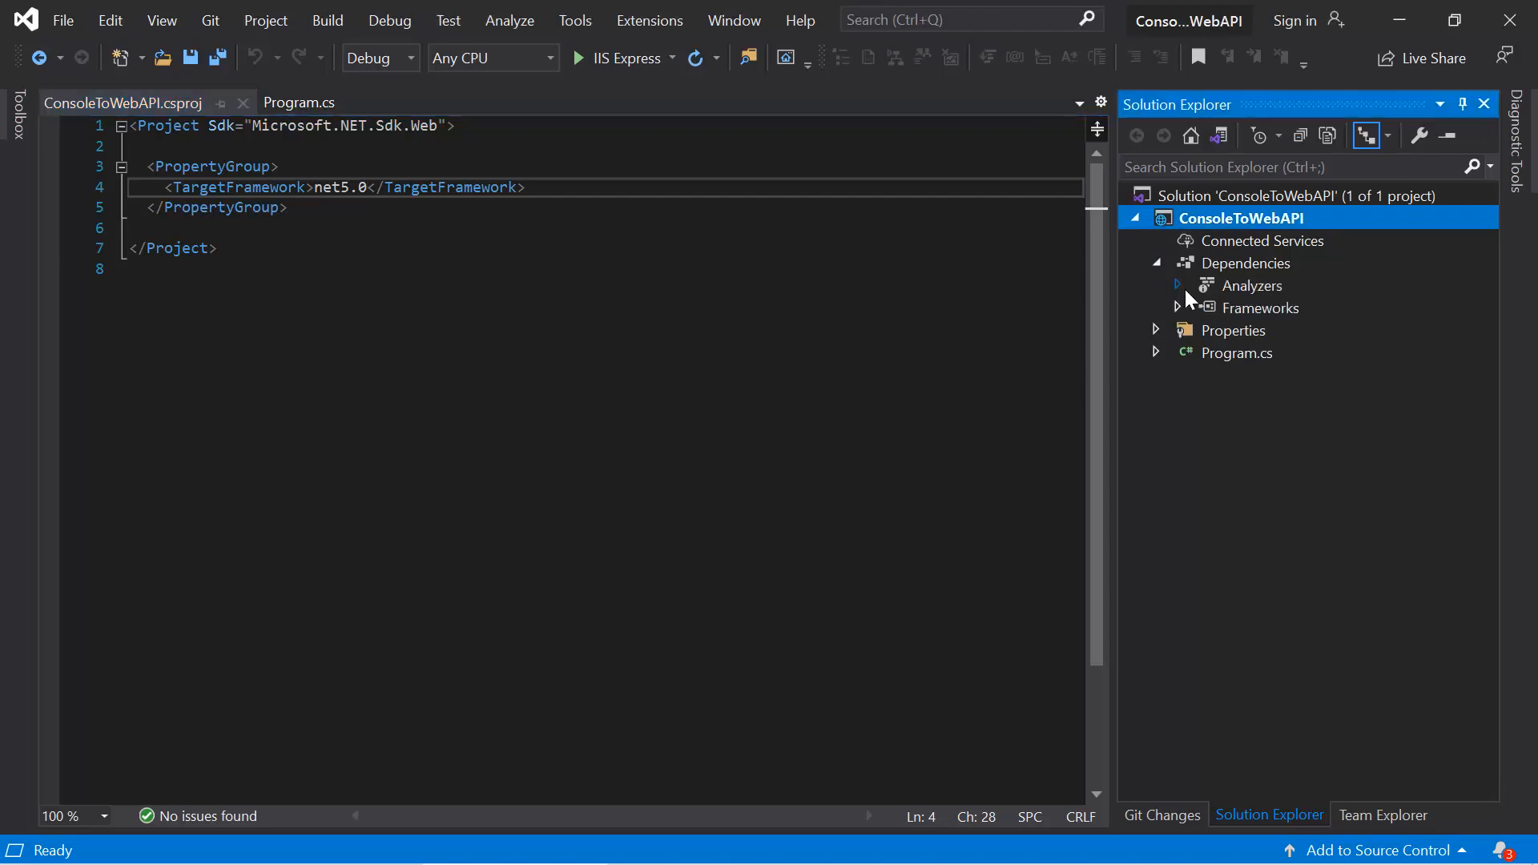
{"action": "left_click", "coordinate": [1179, 308]}
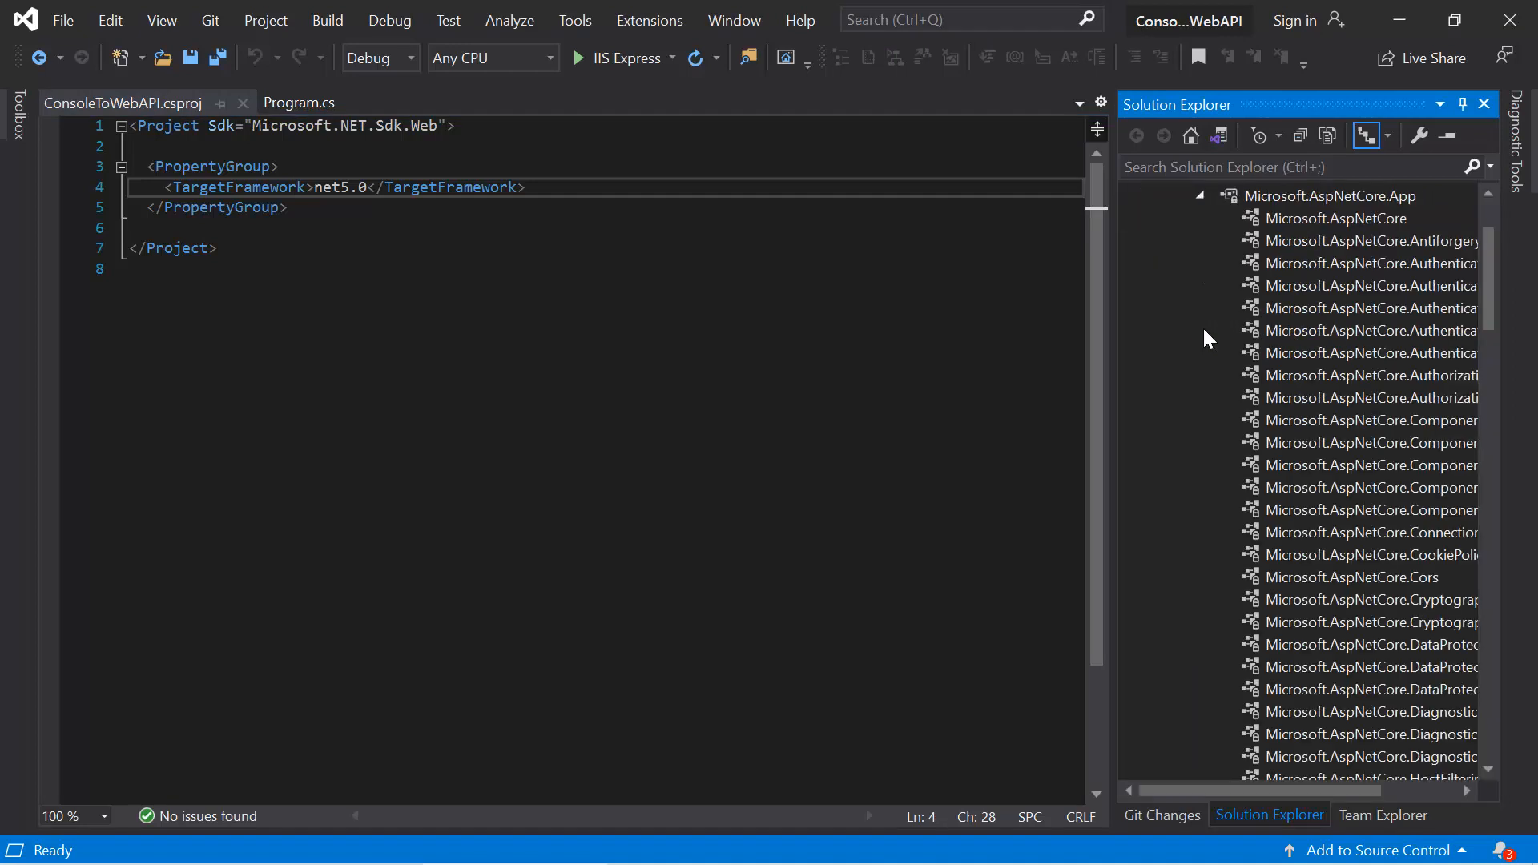
{"action": "scroll", "scroll_direction": "down", "scroll_amount": 3}
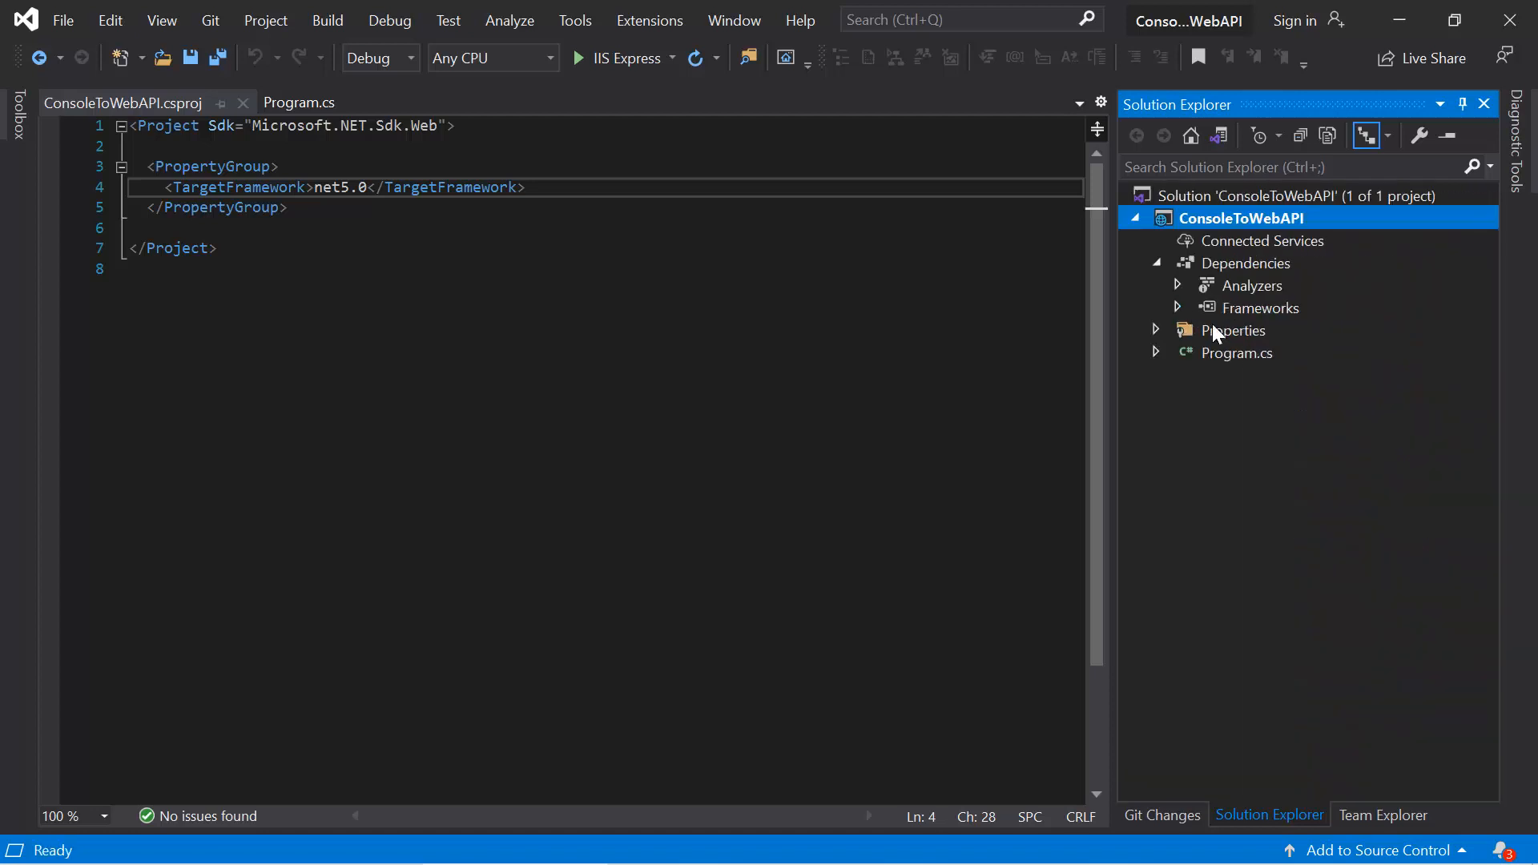
{"action": "mouse_move", "coordinate": [1185, 346]}
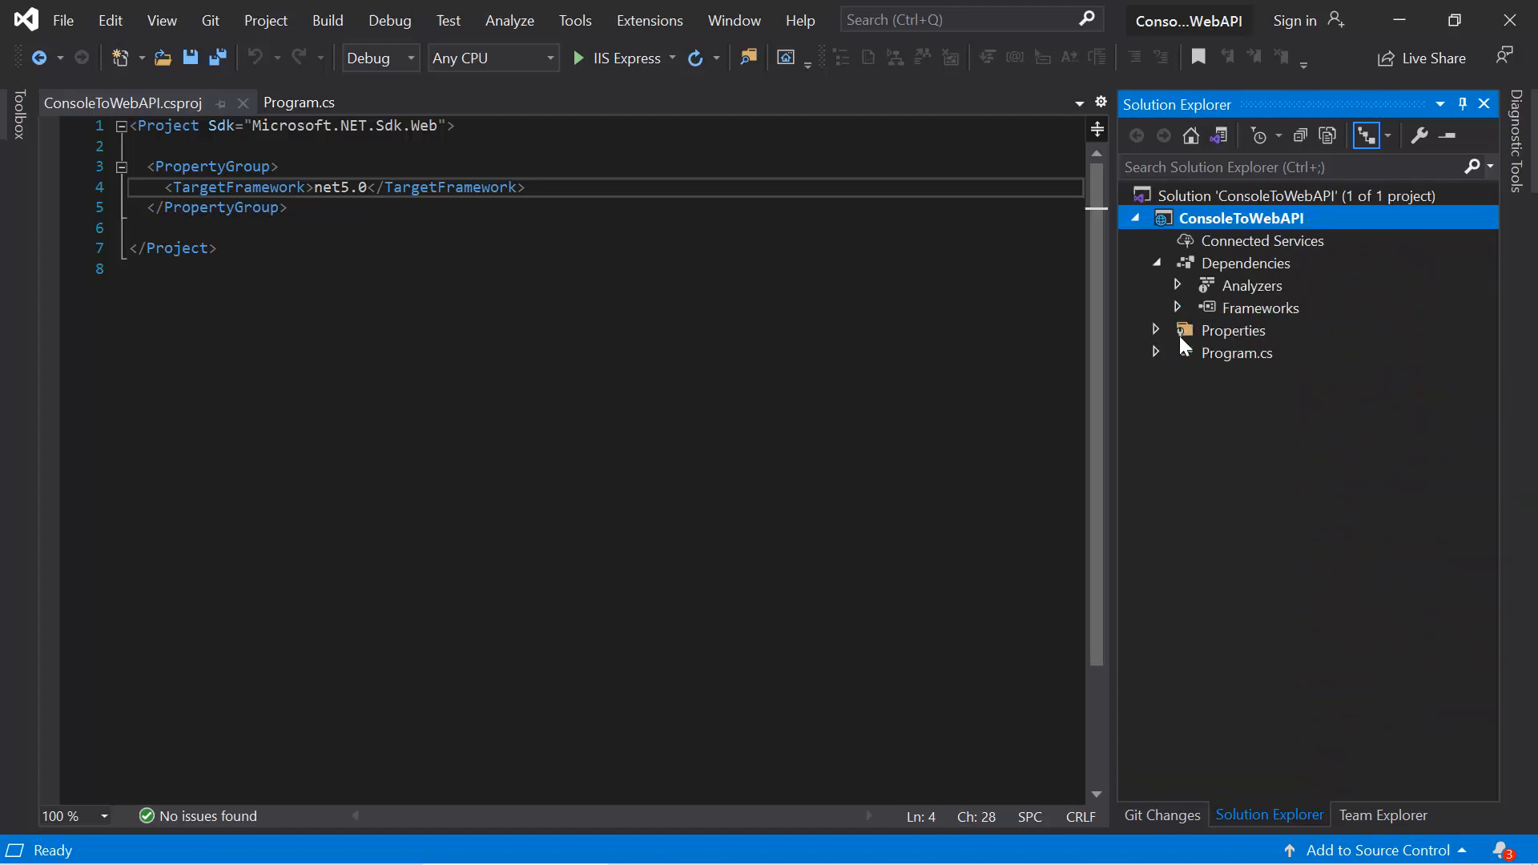
Step: Open launchSettings.json from the Properties folder
{"action": "left_click", "coordinate": [1157, 331]}
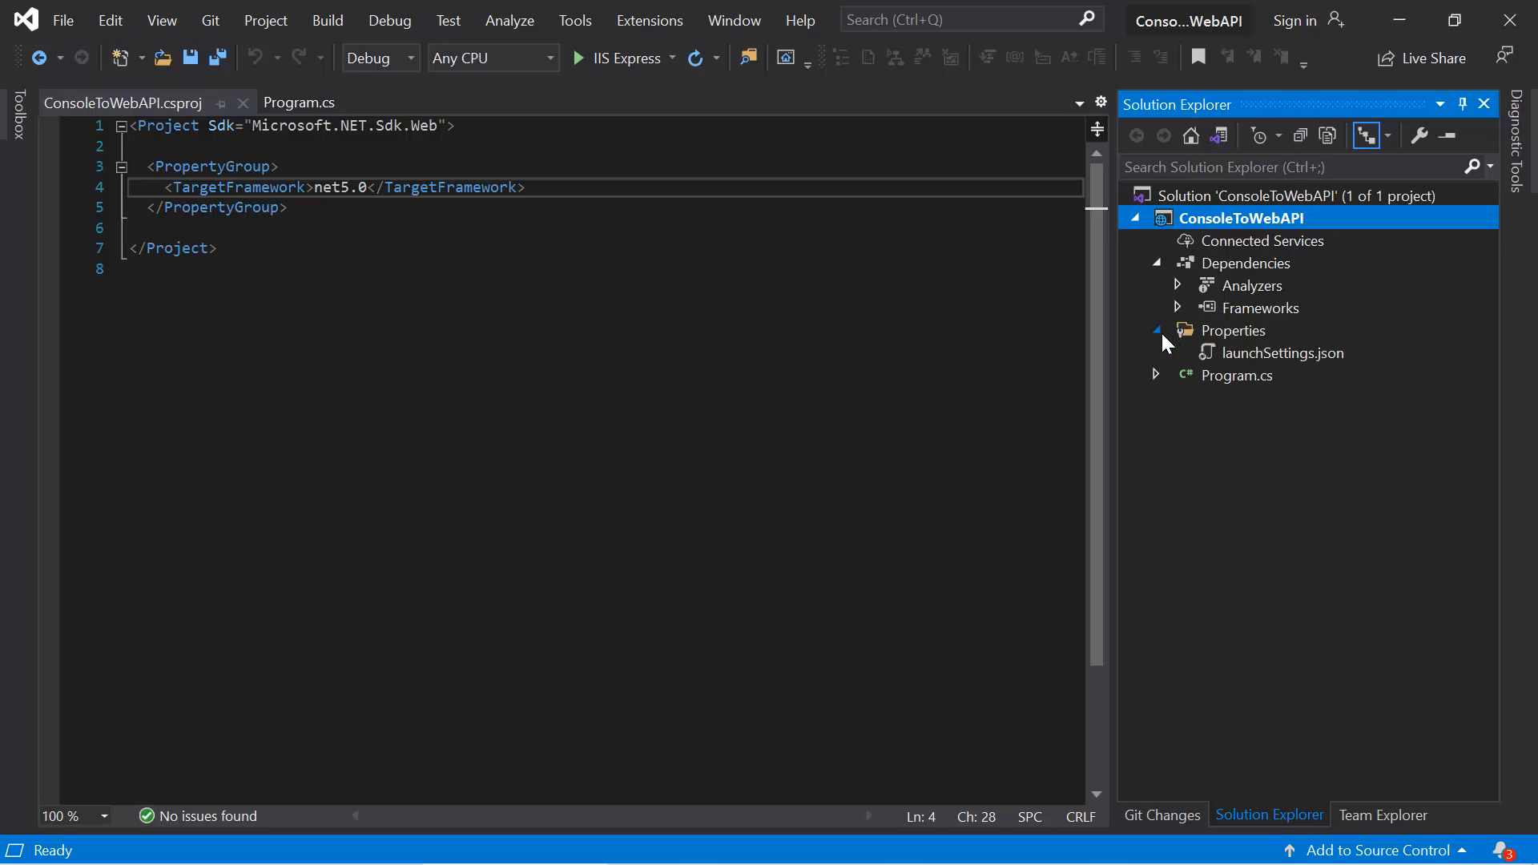
{"action": "double_click", "coordinate": [1282, 353]}
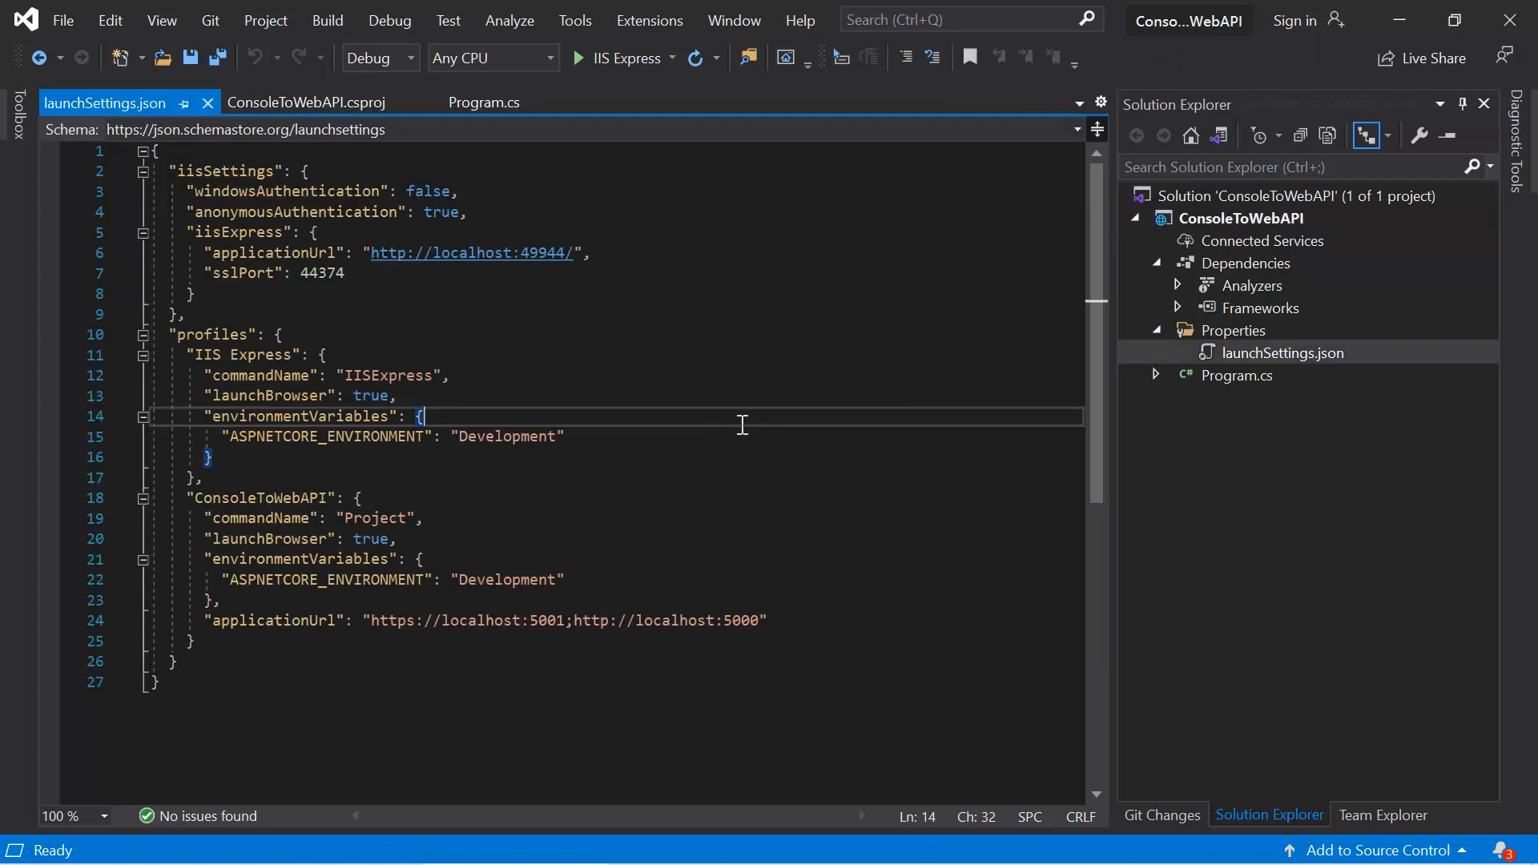